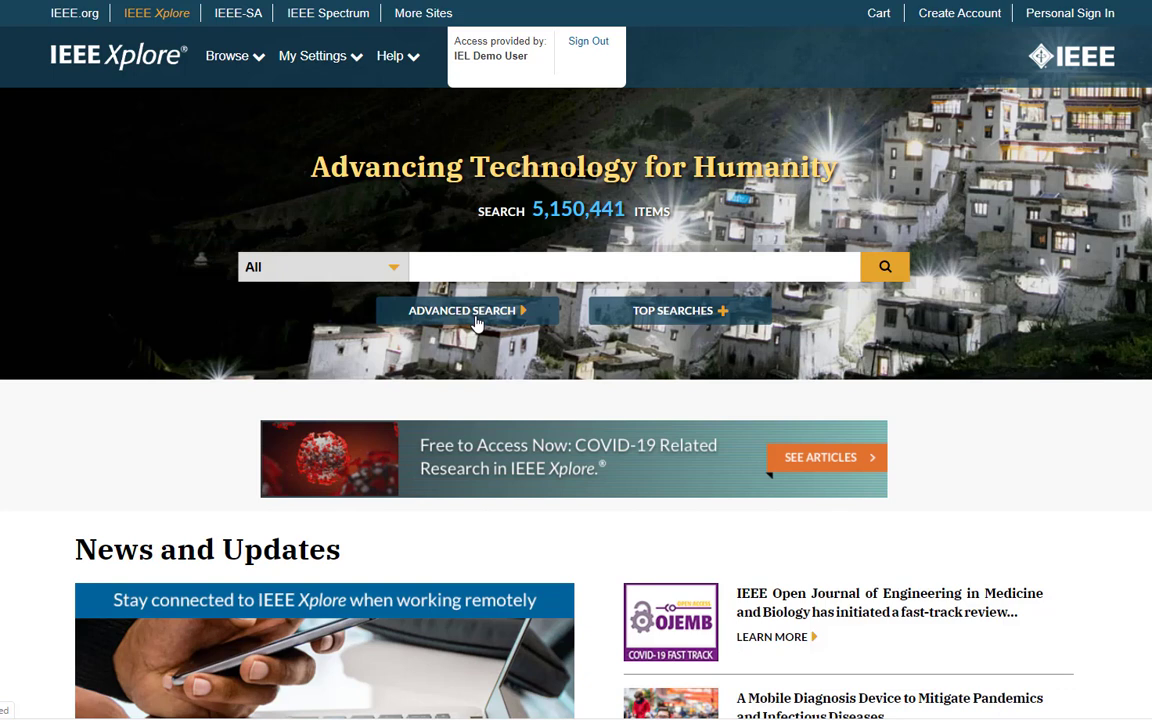
- Open Advanced Search, review the field options, and briefly add then remove a fourth term row
left_click(462, 310)
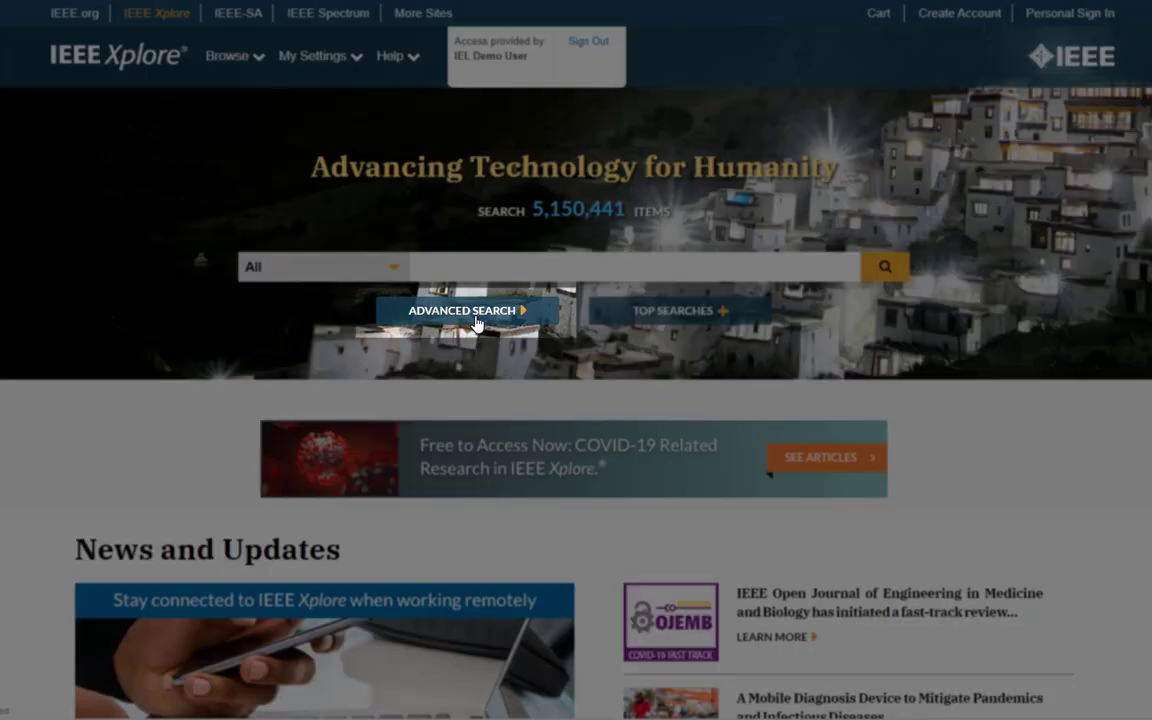
left_click(462, 310)
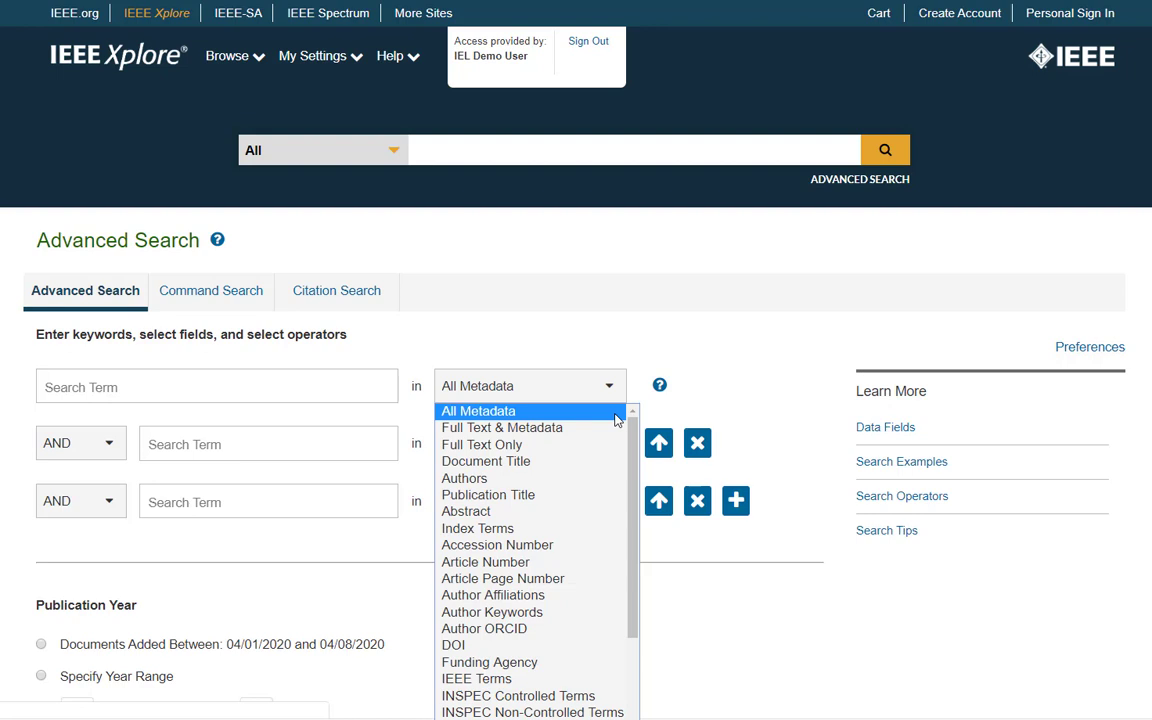
left_click(478, 412)
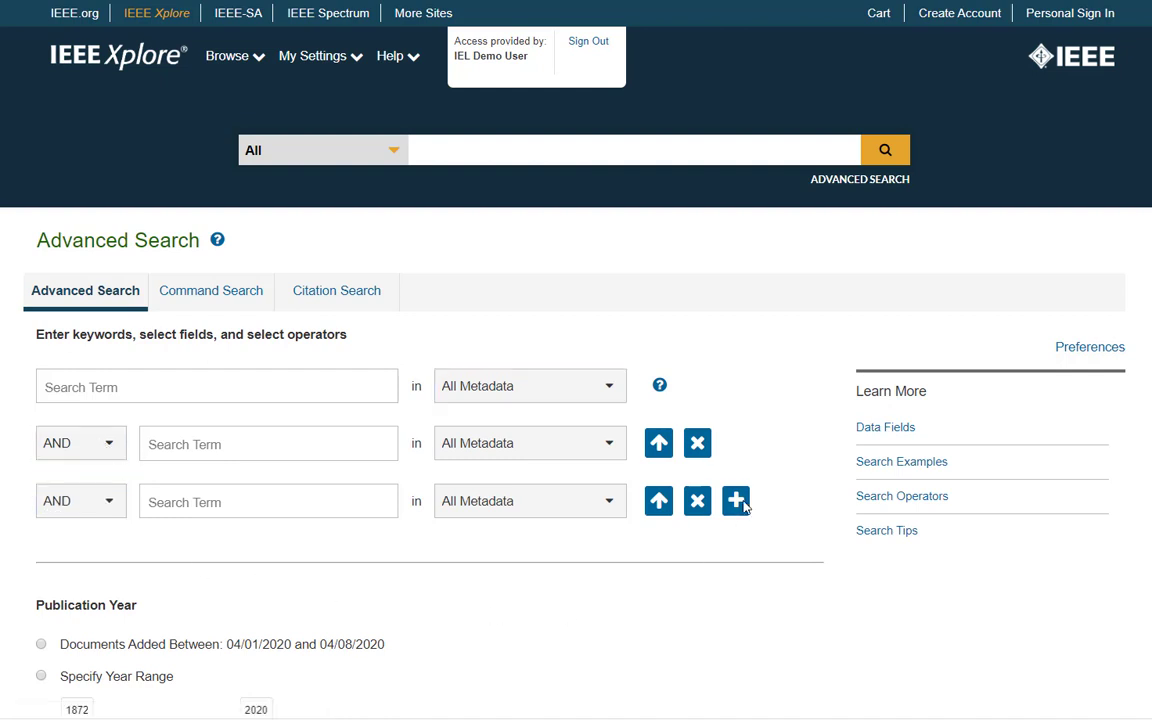
left_click(736, 500)
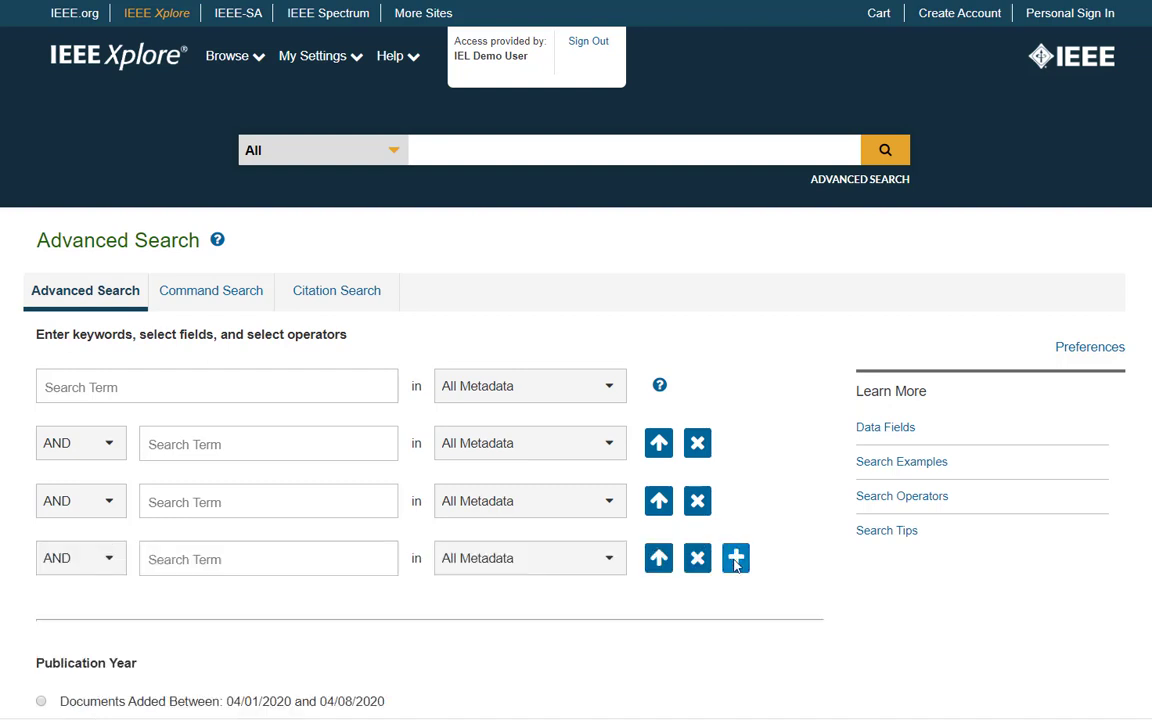
mouse_move(696, 594)
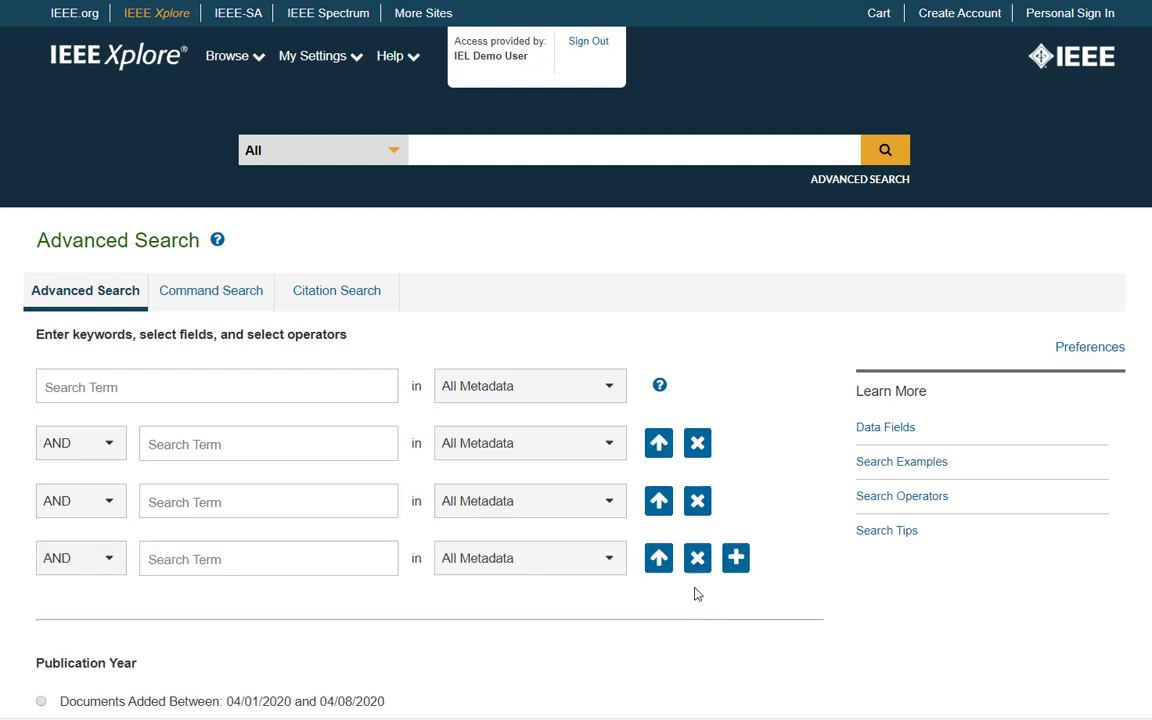
left_click(696, 558)
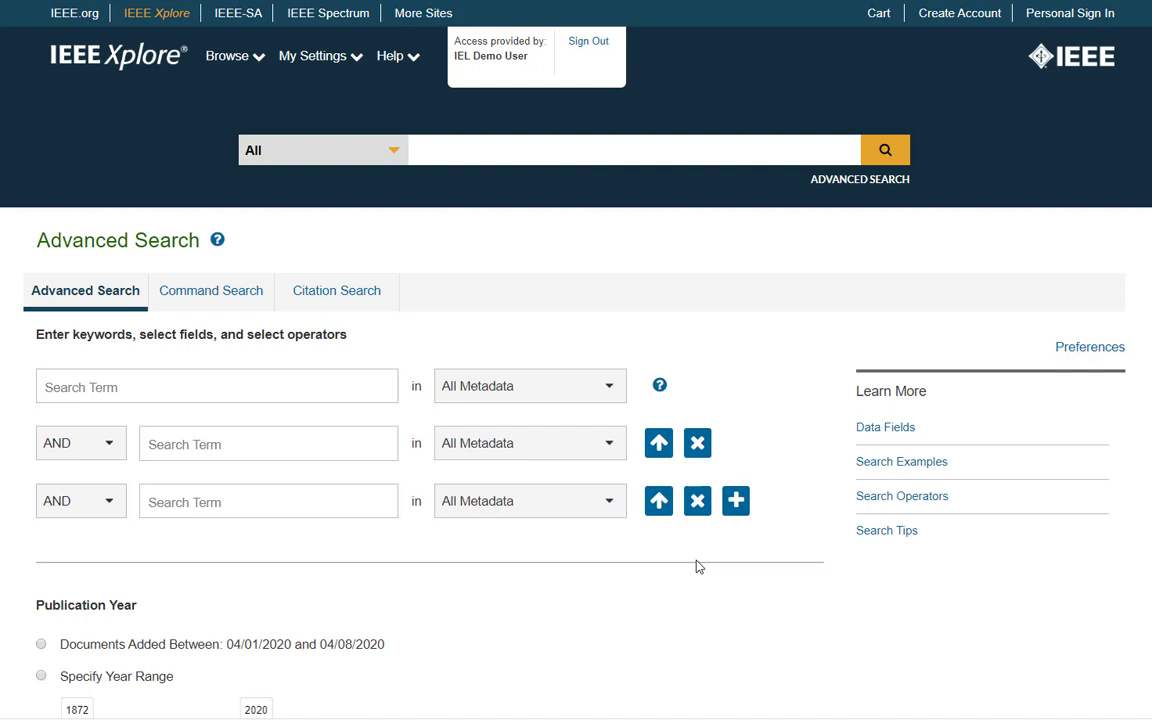
scroll("down", 3)
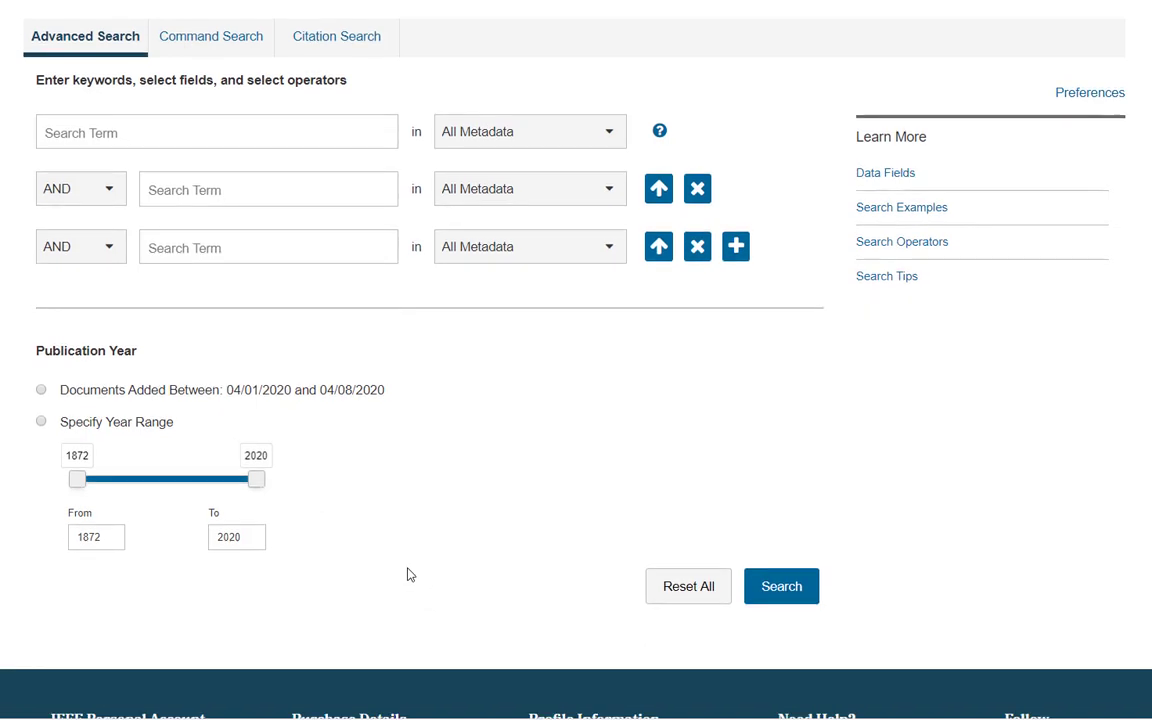
mouse_move(310, 532)
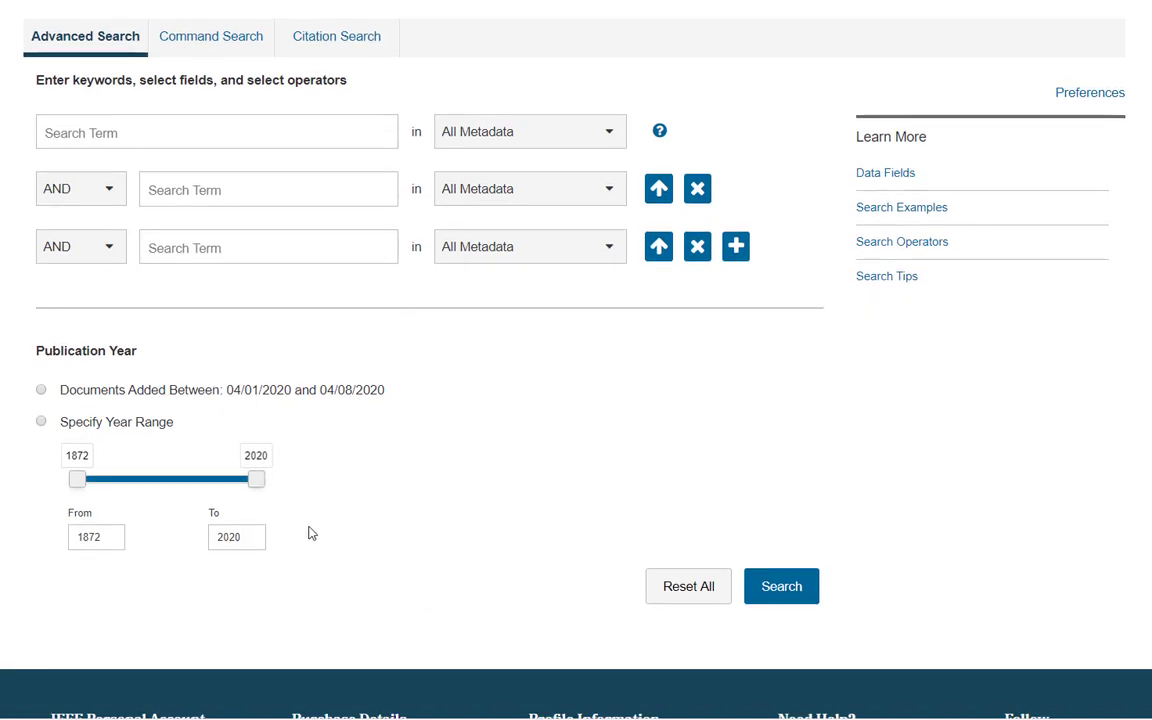
scroll("up", 3)
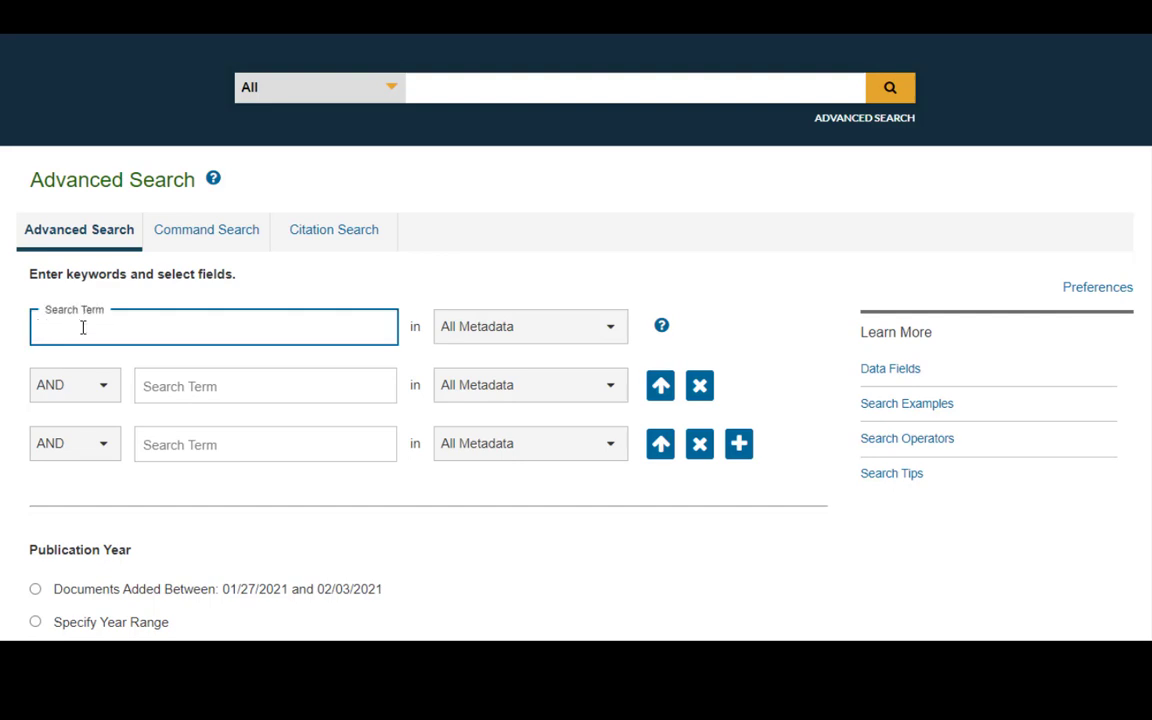
mouse_move(500, 332)
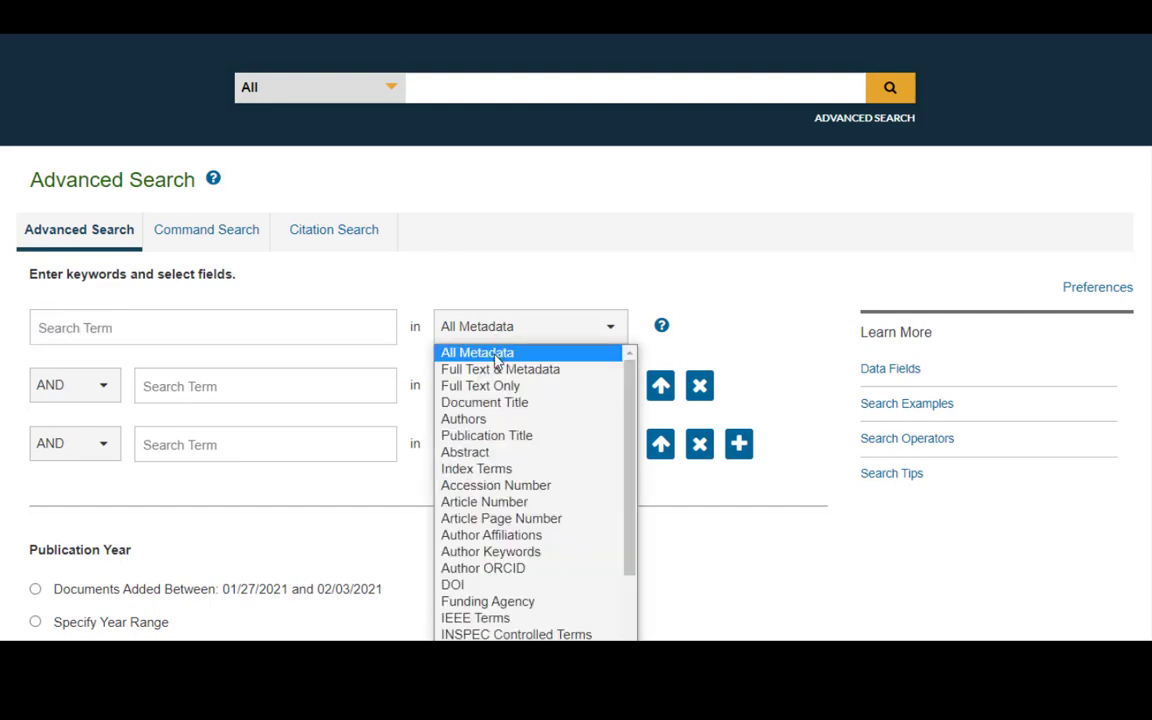
mouse_move(504, 536)
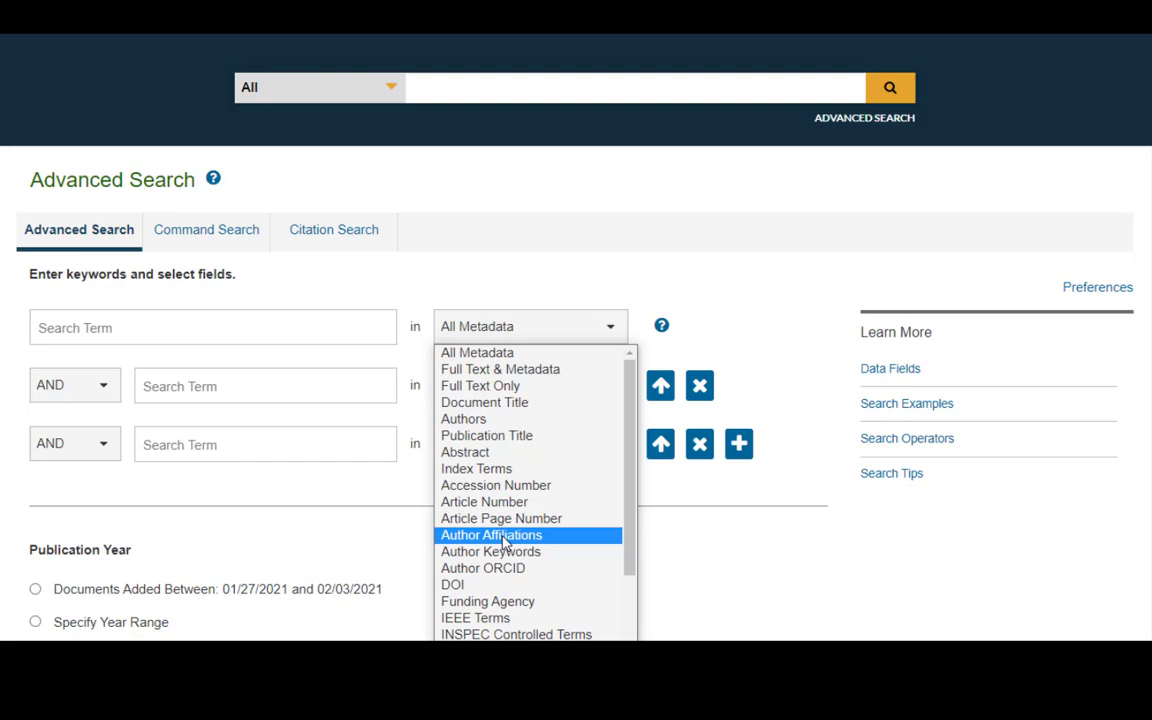
- Set row one to Author Affiliations containing 'UC Berkeley OR Univ* Cal* Berkeley'
left_click(490, 534)
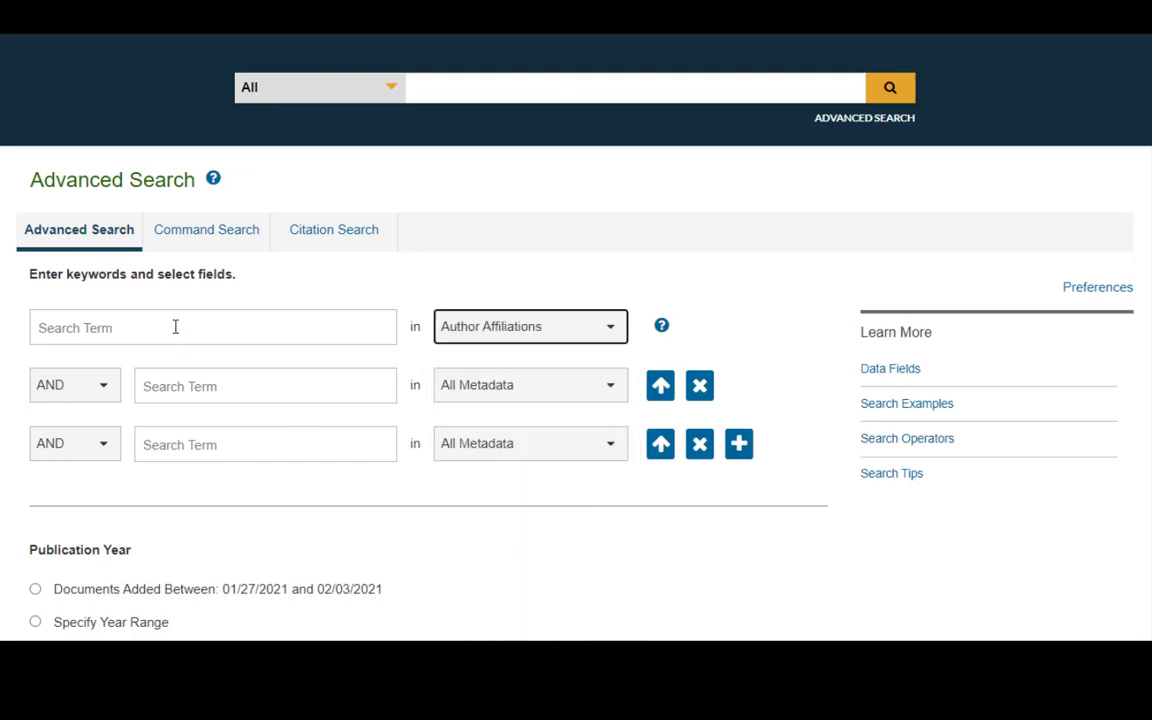
type("UC")
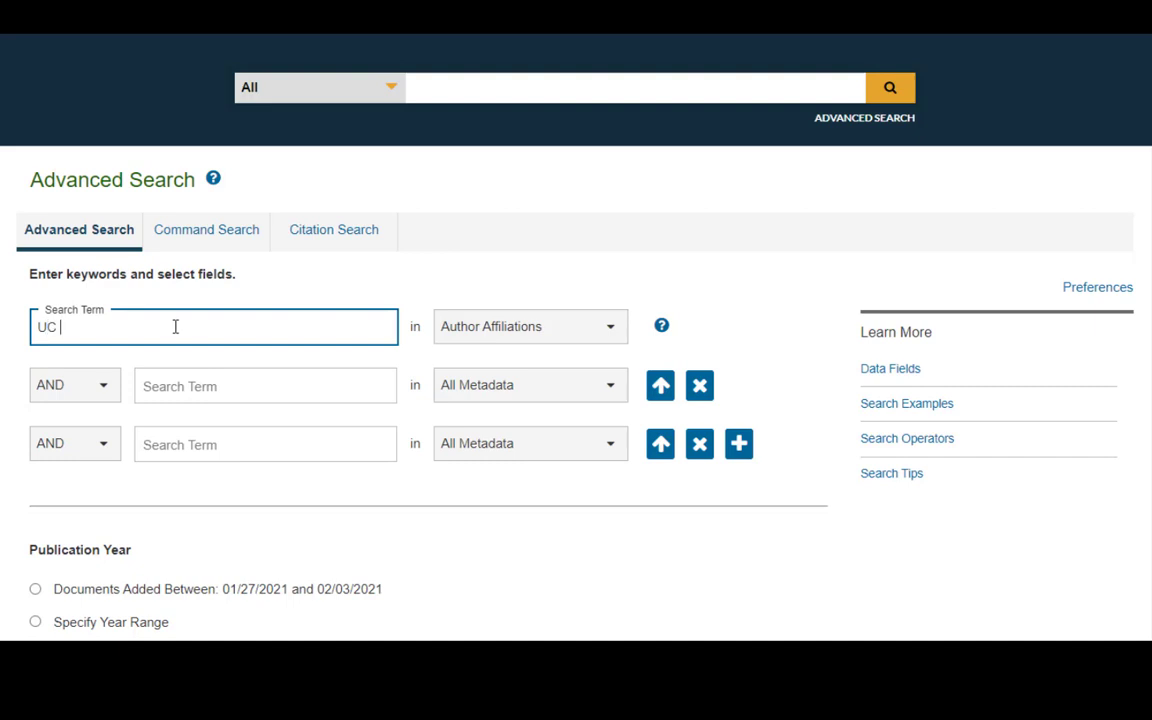
type("Berkeley")
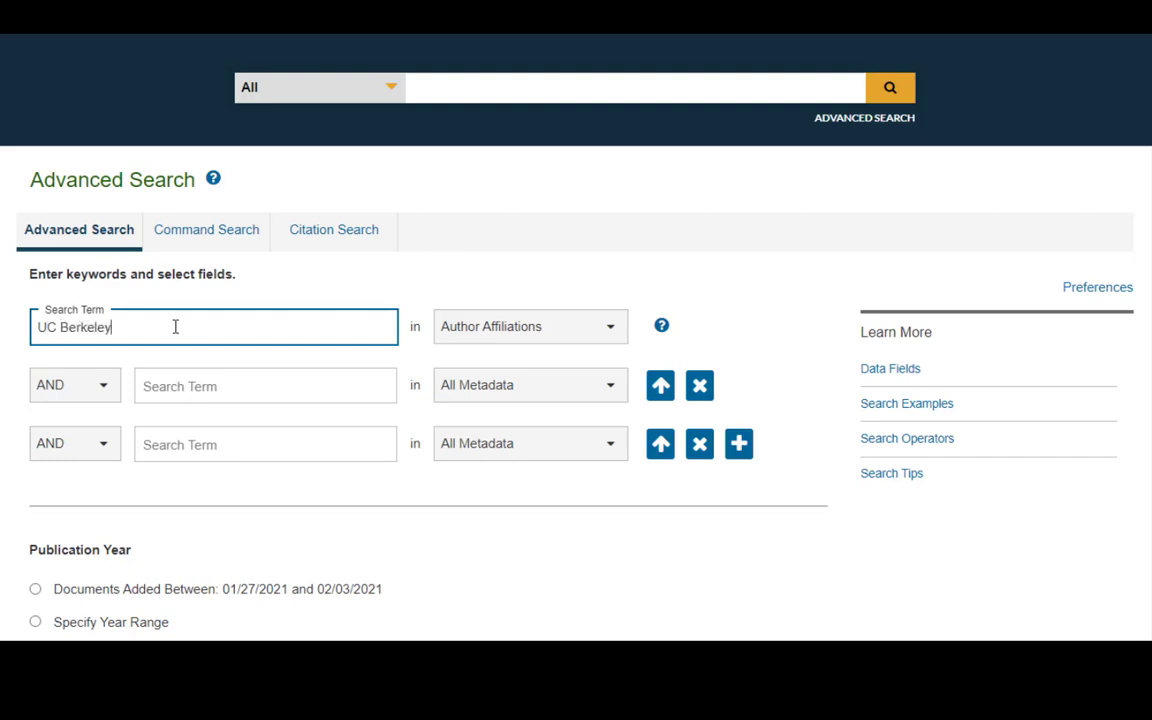
type("OR")
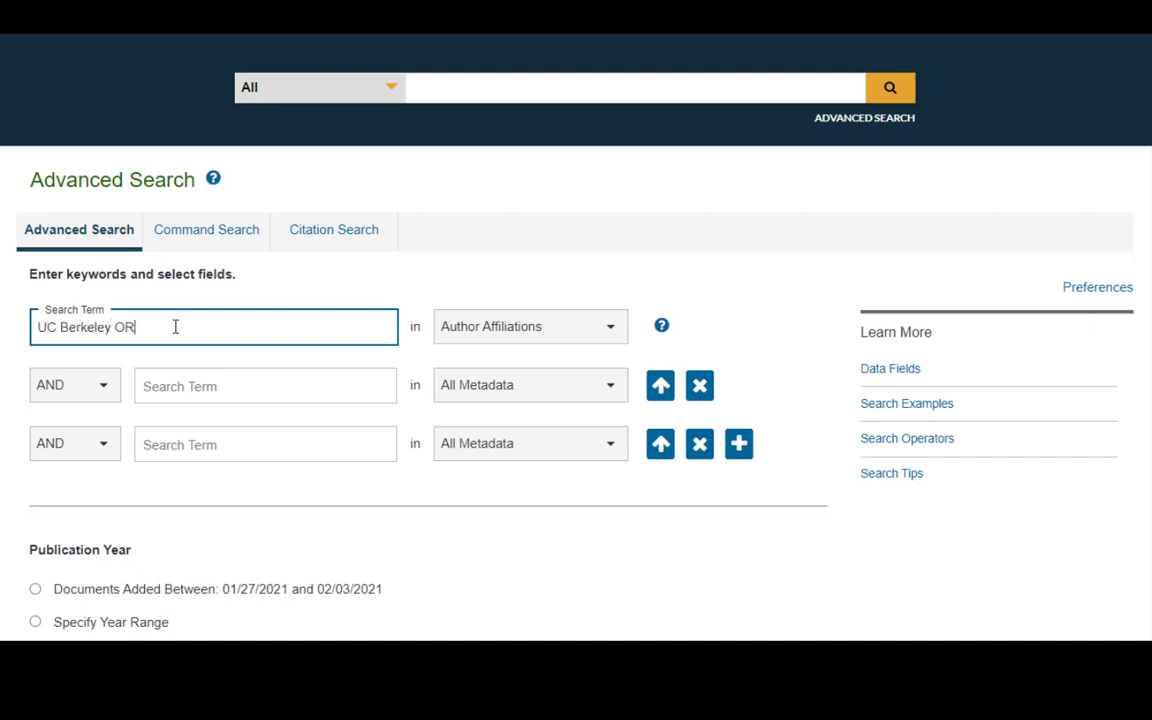
type("Univ")
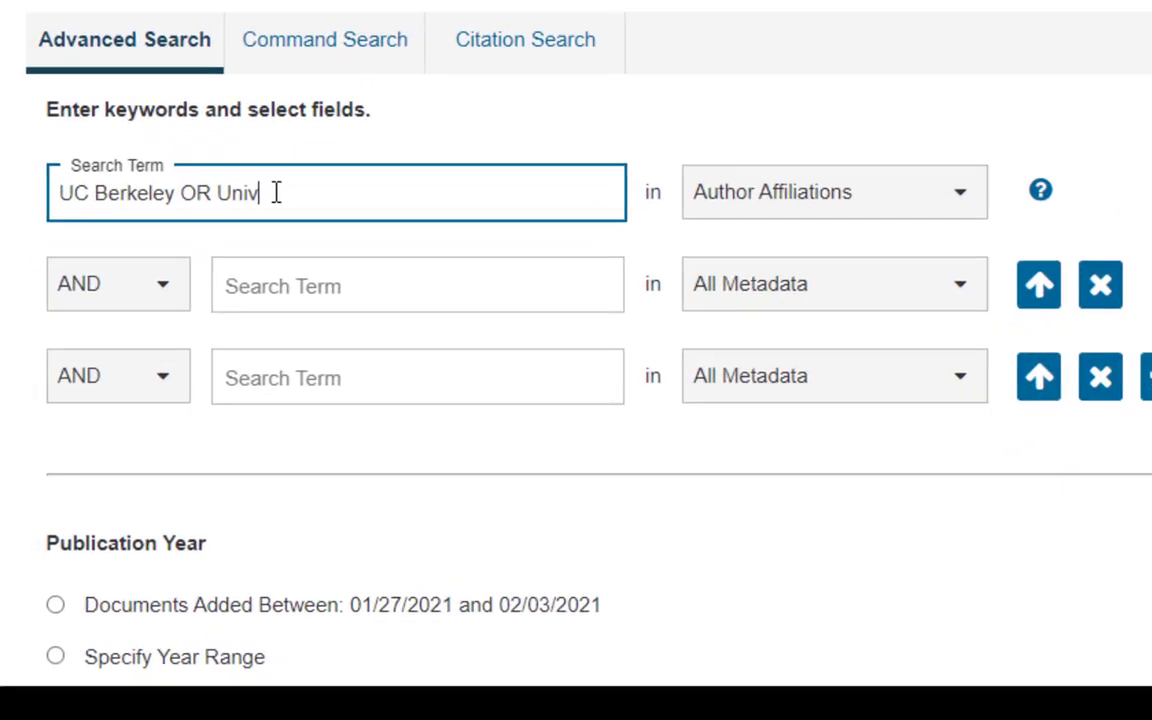
type("*")
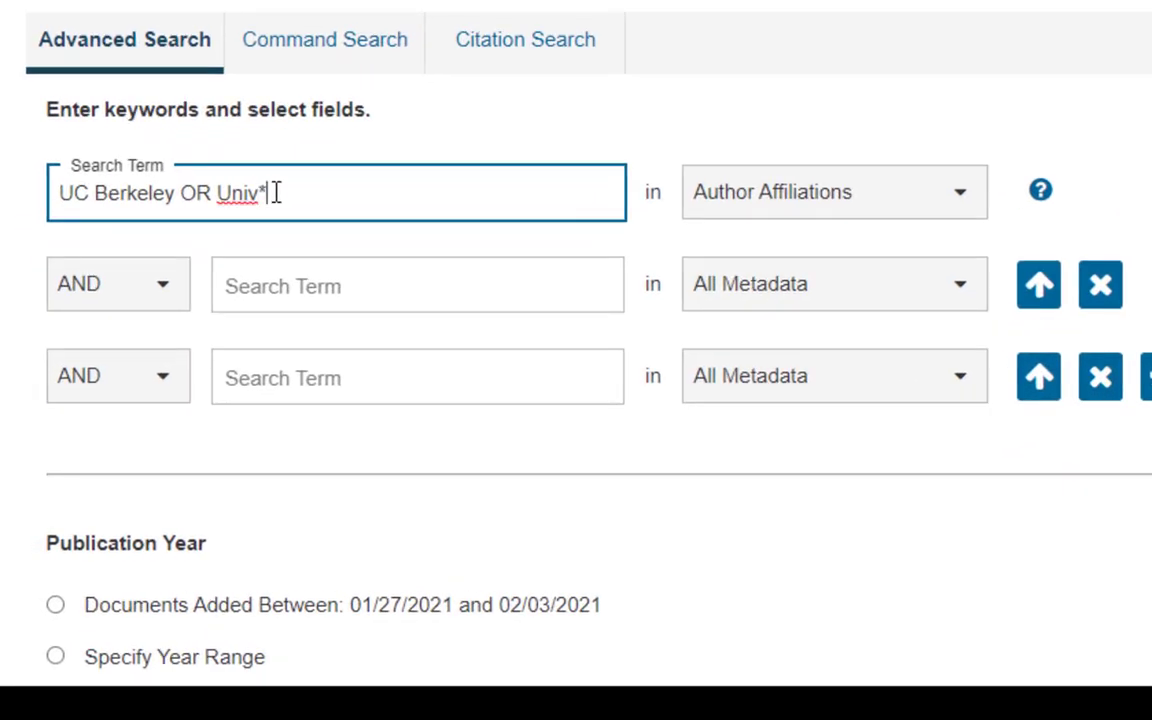
type("Cal*")
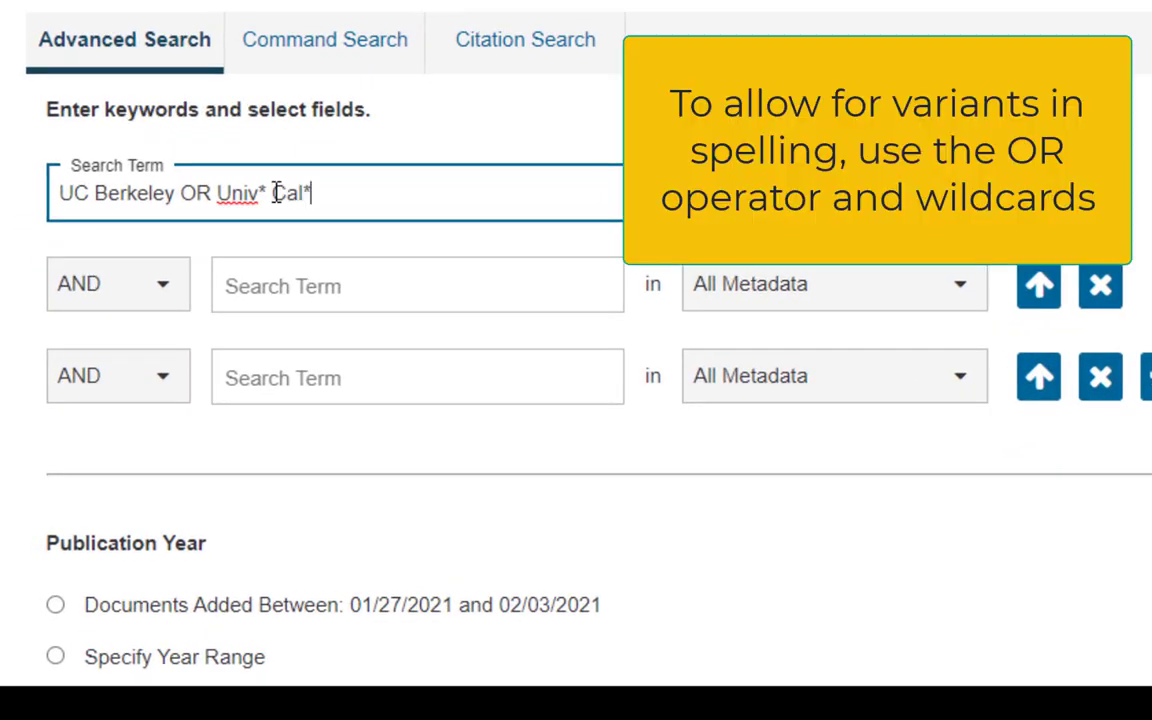
type("Berkeley")
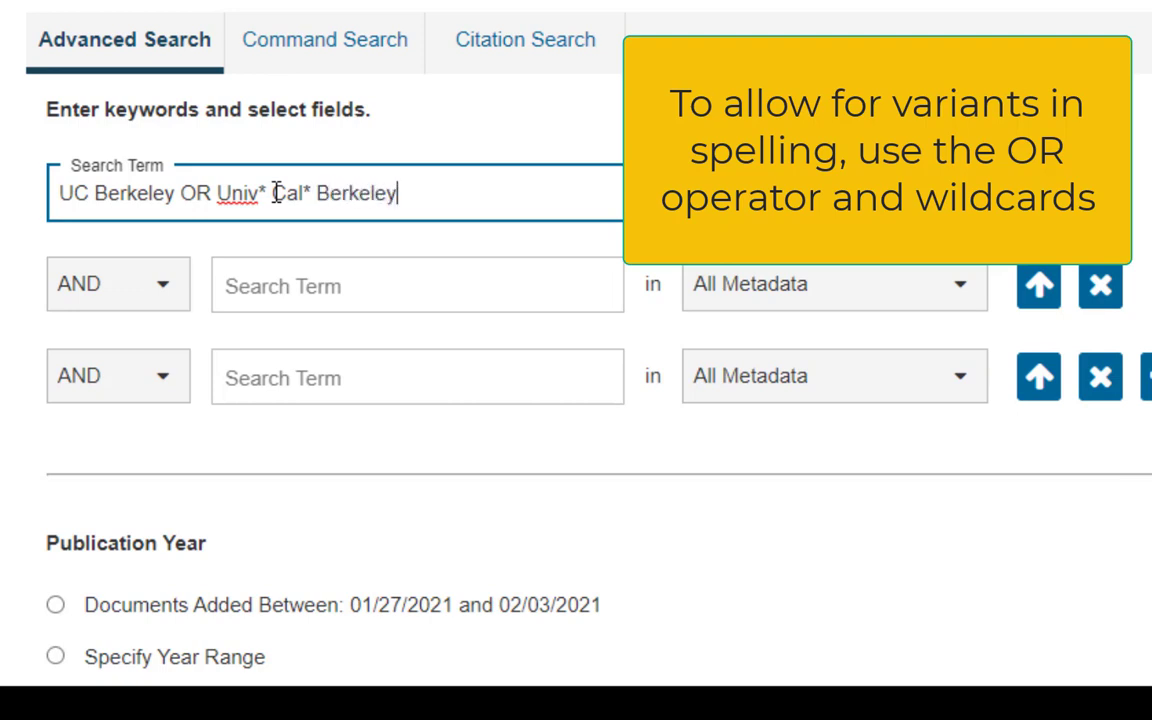
mouse_move(250, 290)
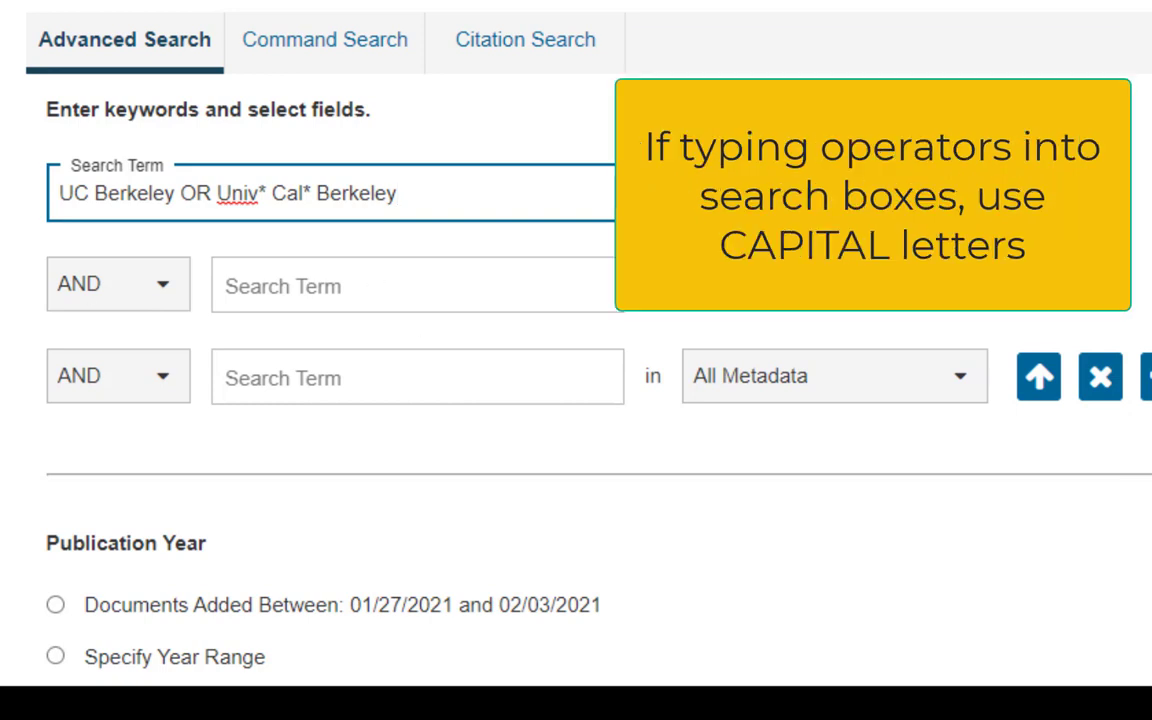
left_click(404, 276)
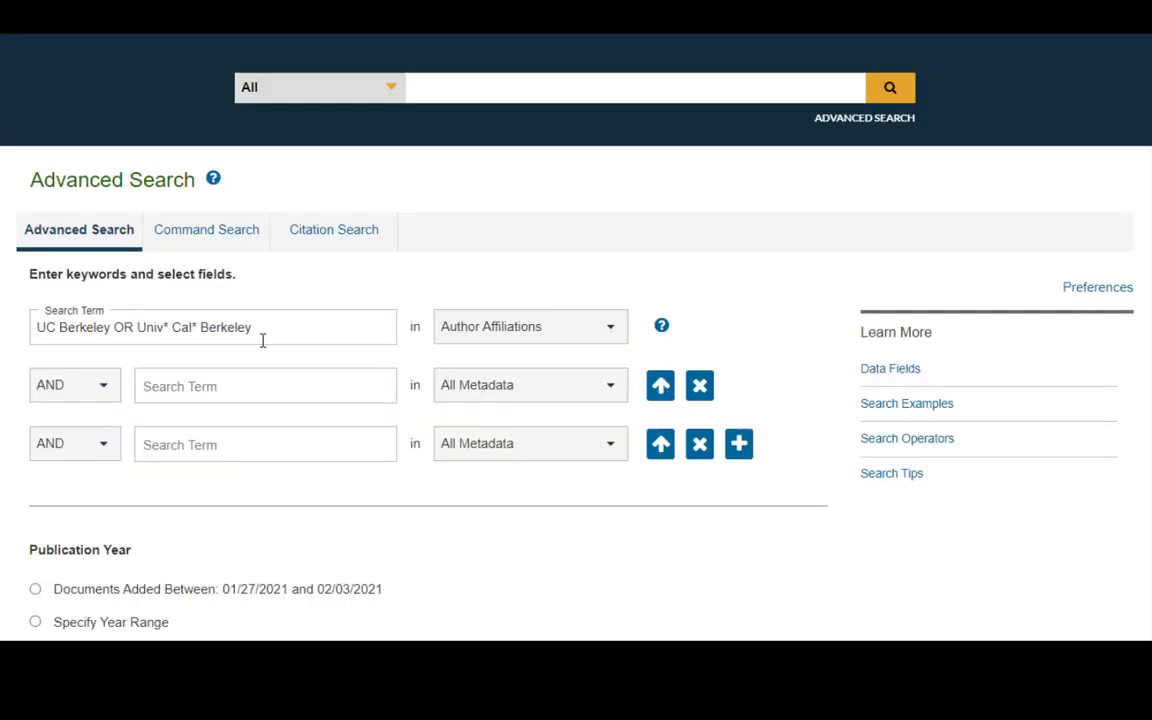
- Enter the exact phrase "road vehicles" as the second search term across all metadata
left_click(264, 384)
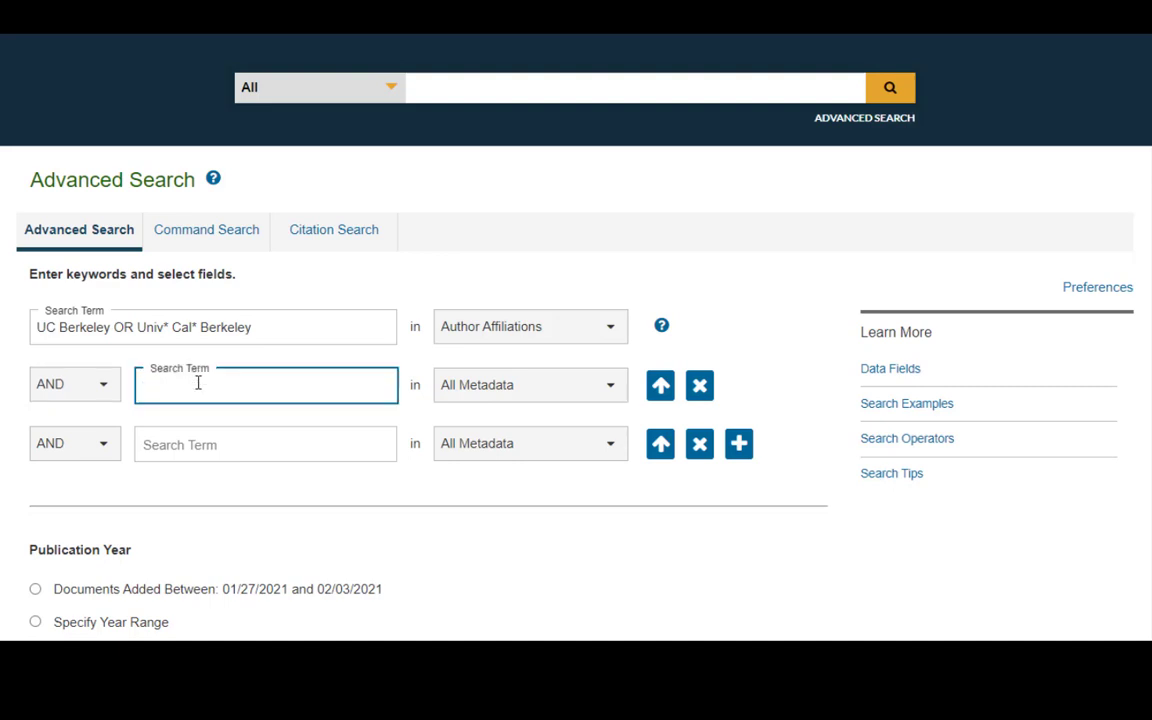
type("\"road")
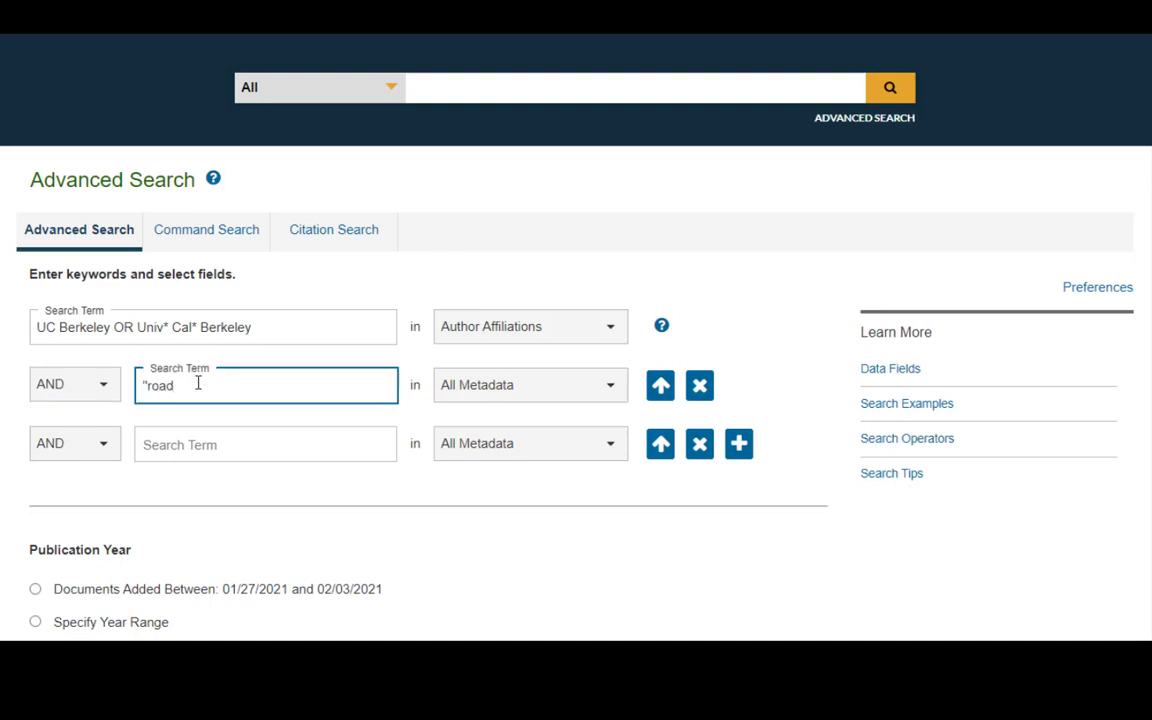
type("ve")
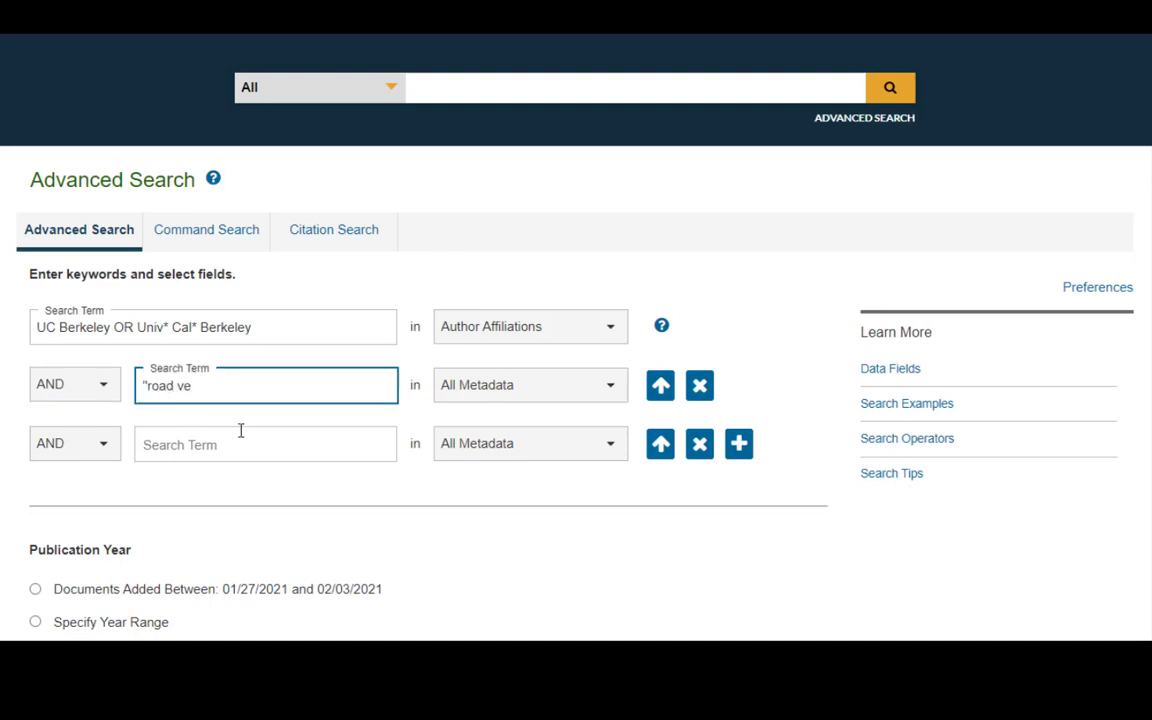
type("hicles")
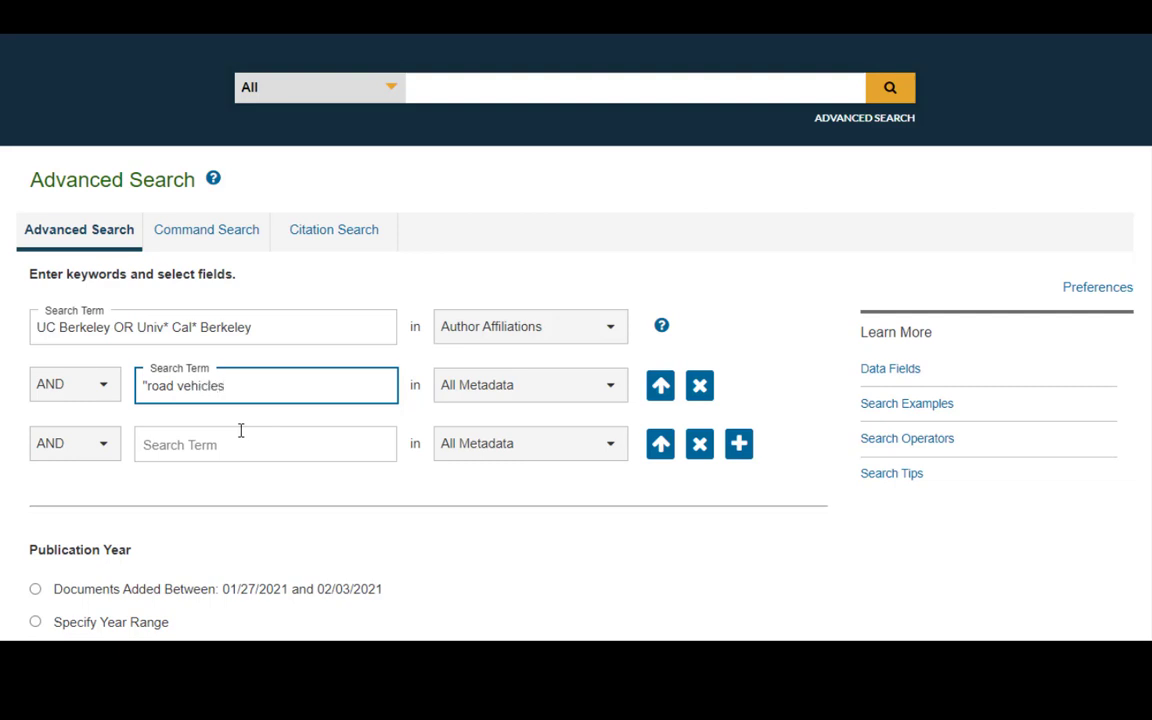
type("\"")
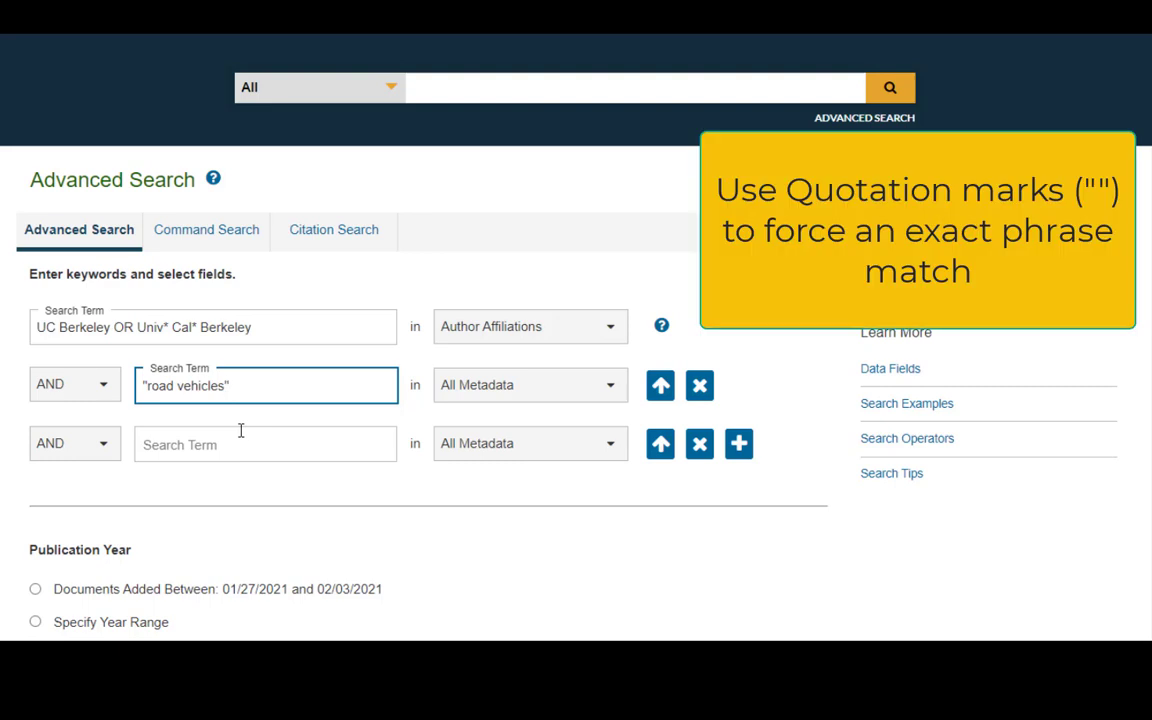
scroll("down", 3)
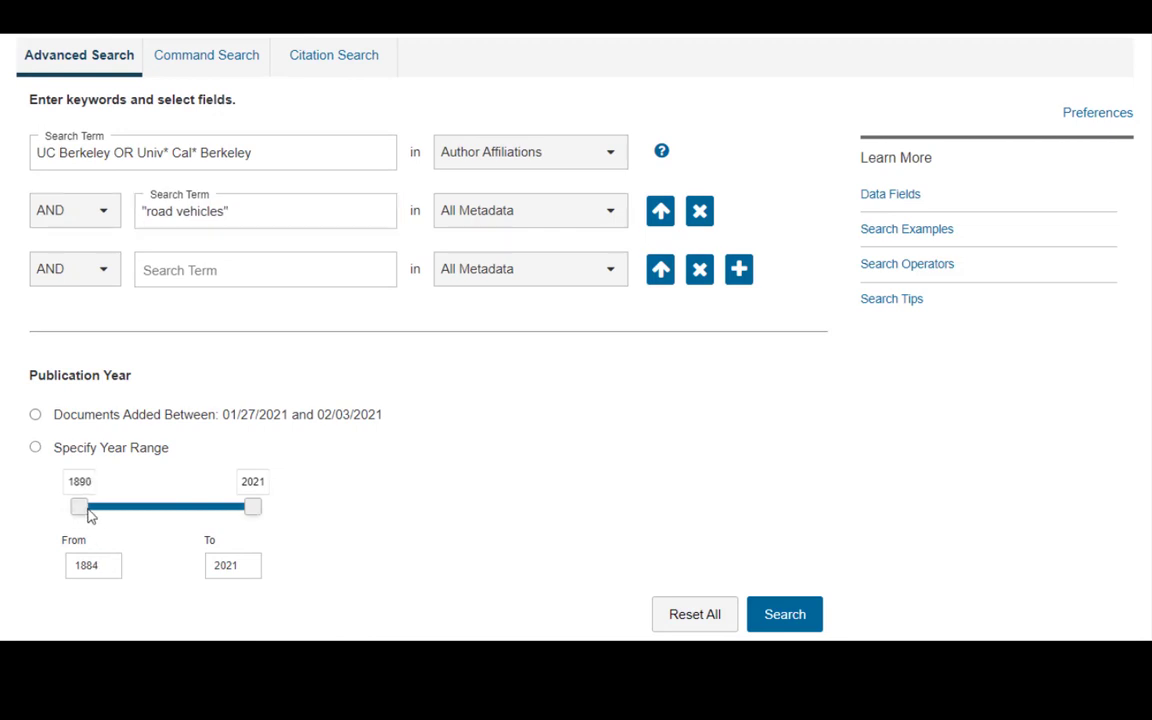
- Limit the year range to start at 2016 and run the search, returning 110 results
left_click_drag(80, 508, 202, 508)
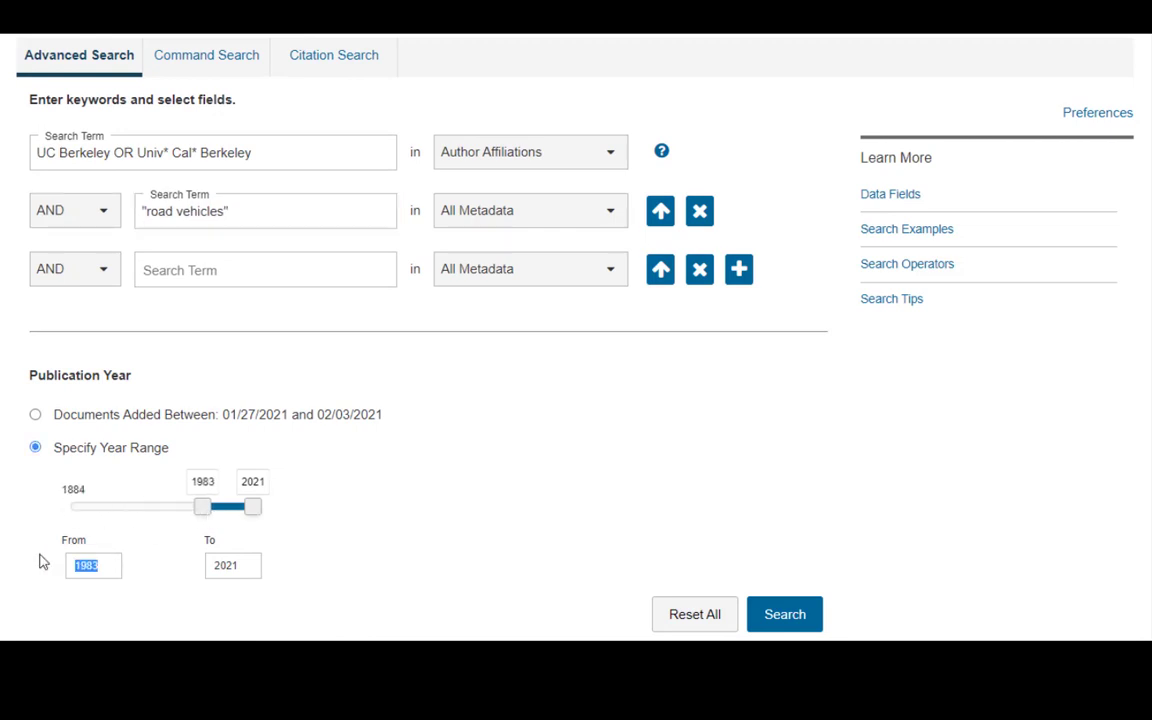
type("2016")
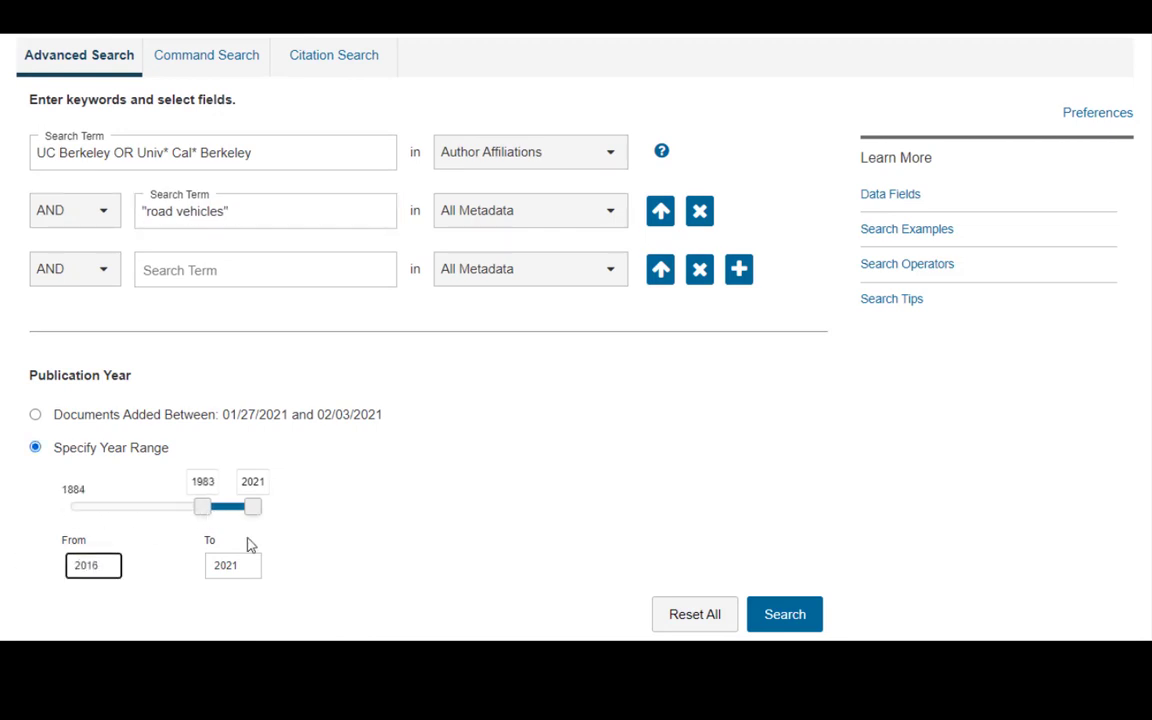
mouse_move(638, 512)
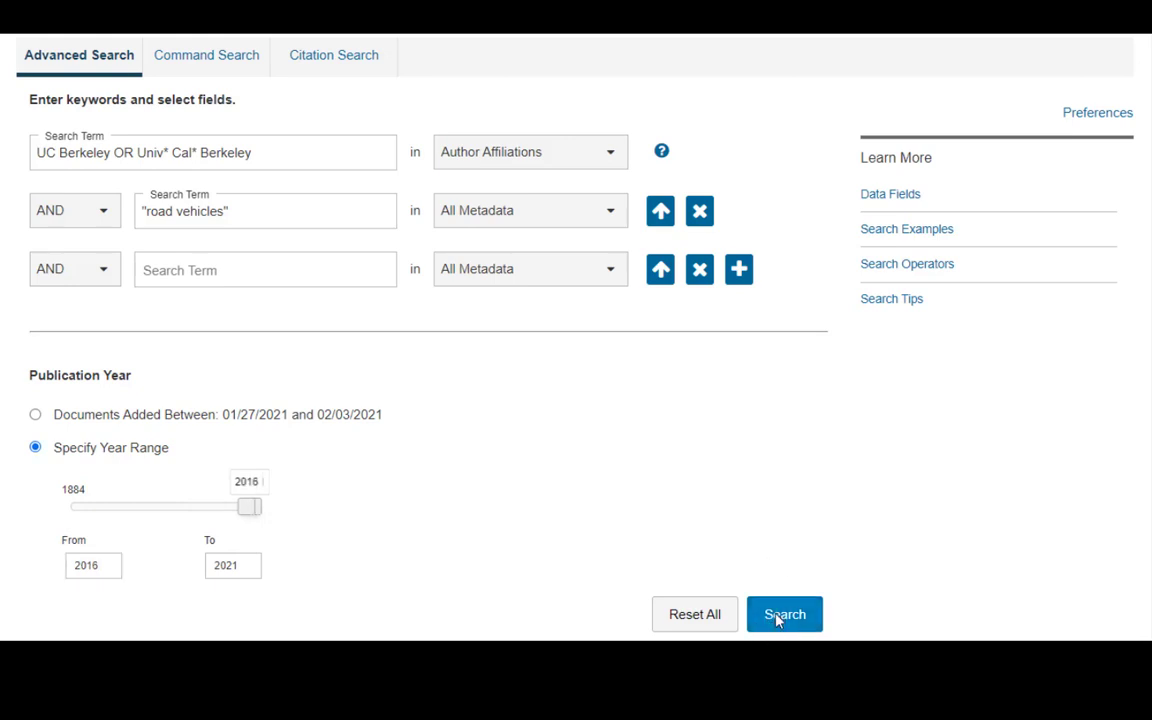
left_click(784, 614)
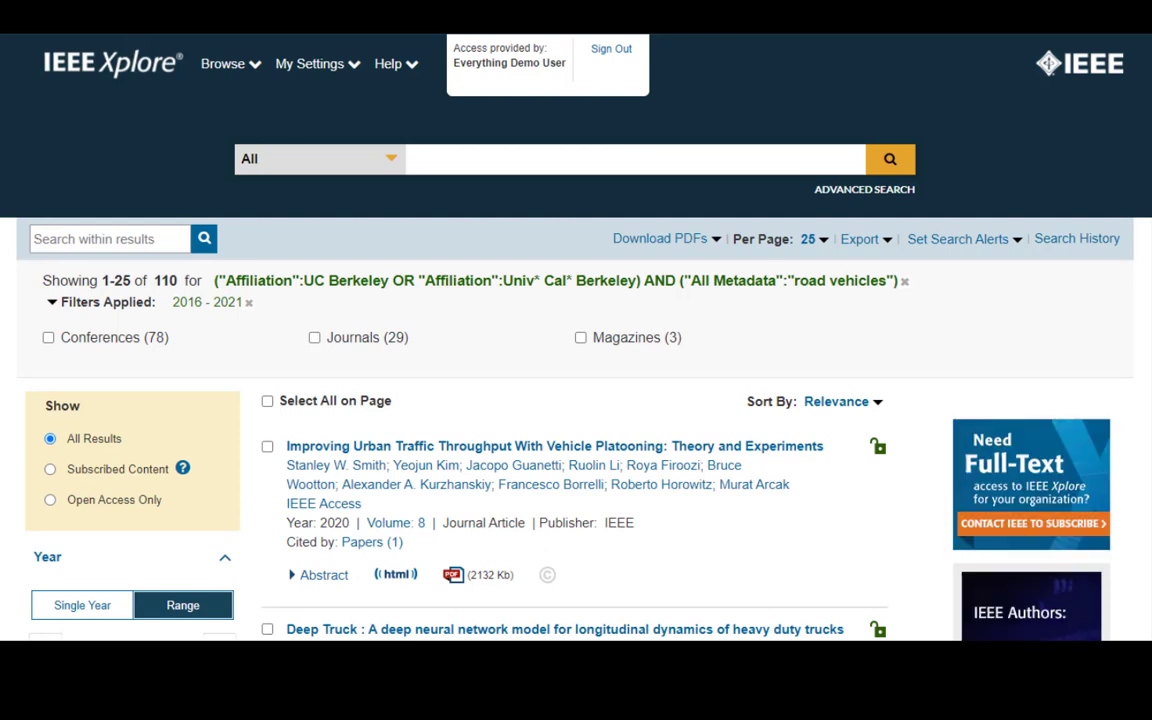
mouse_move(928, 592)
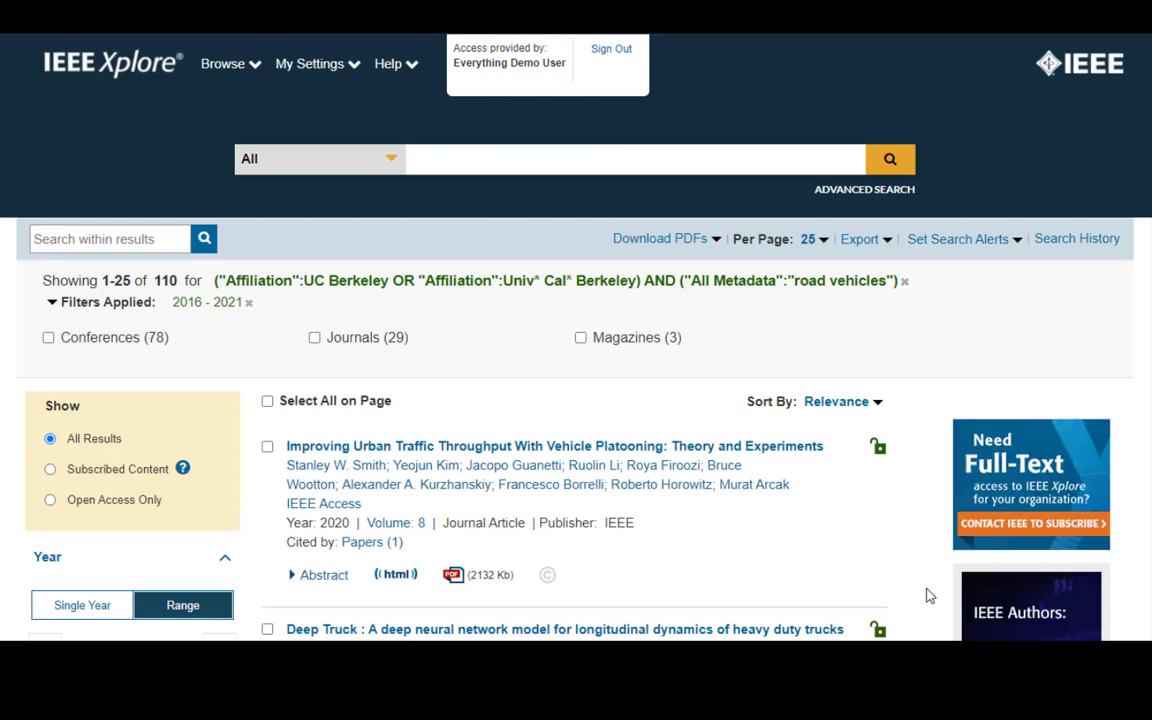
mouse_move(324, 372)
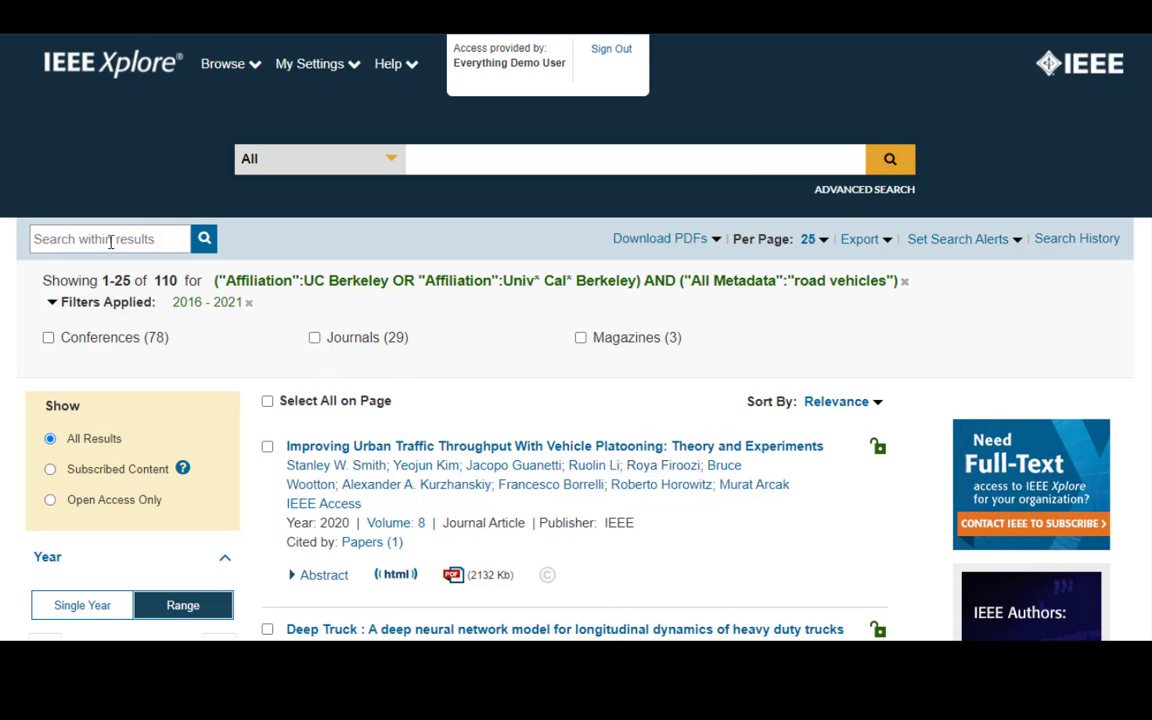
- Search within the results for 'Stability', narrowing the list to 14 papers
type("Sta")
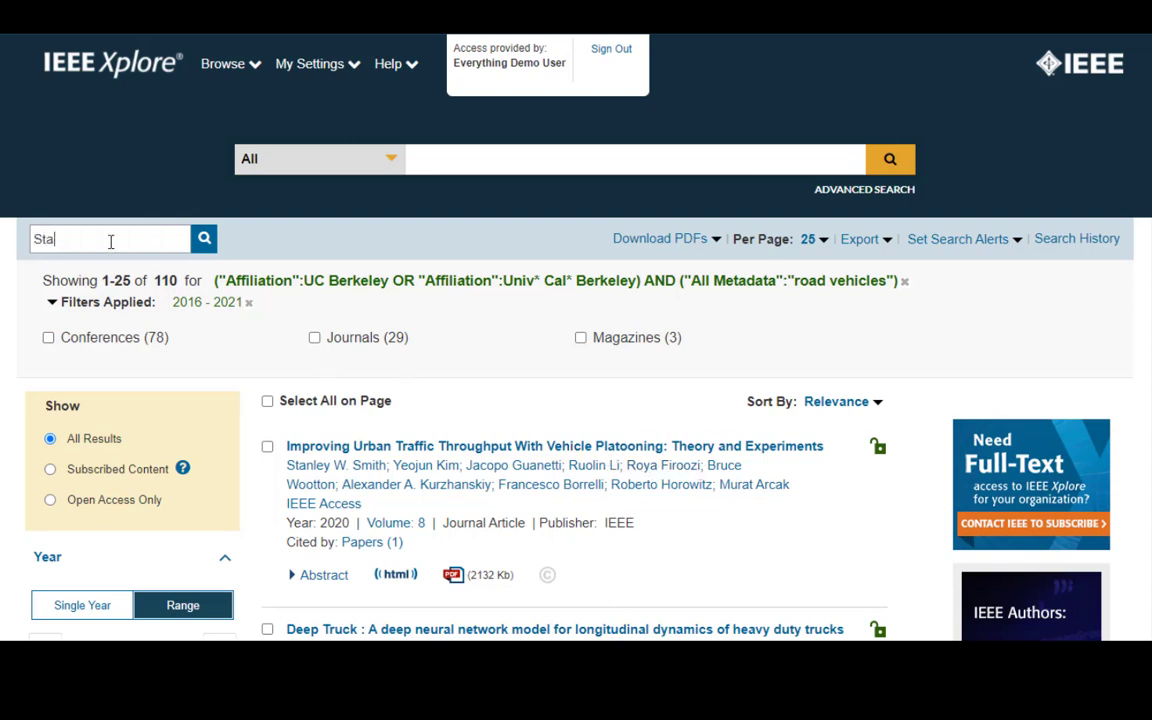
type("bility")
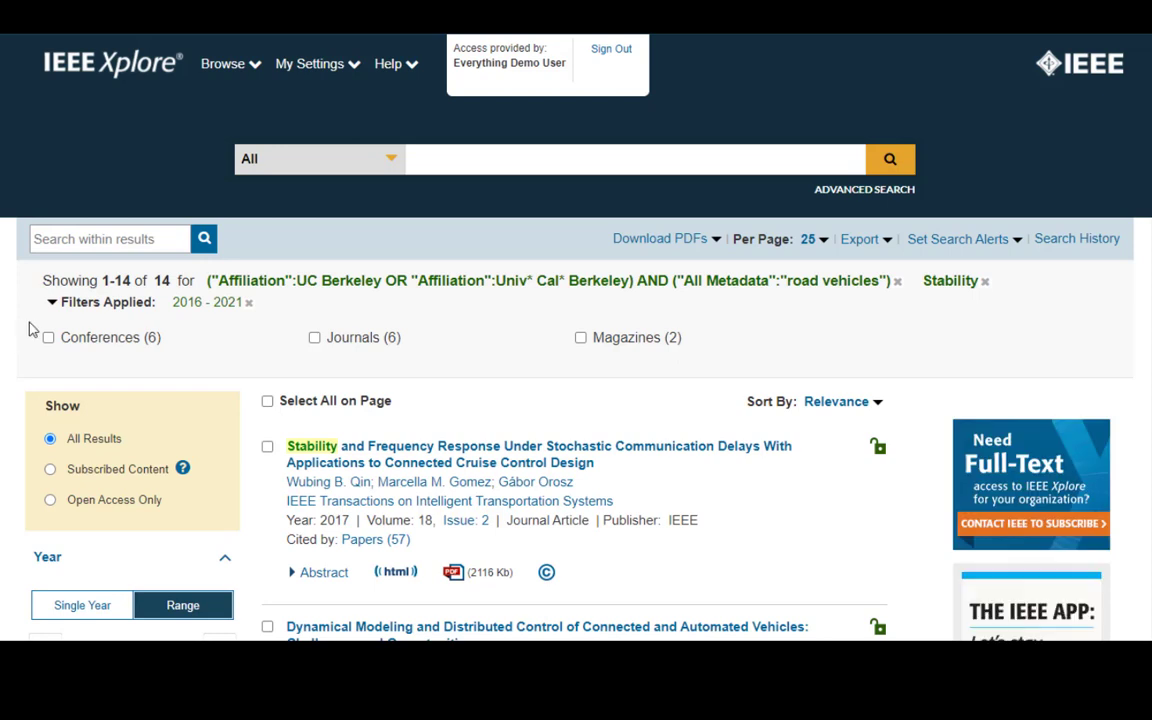
mouse_move(504, 398)
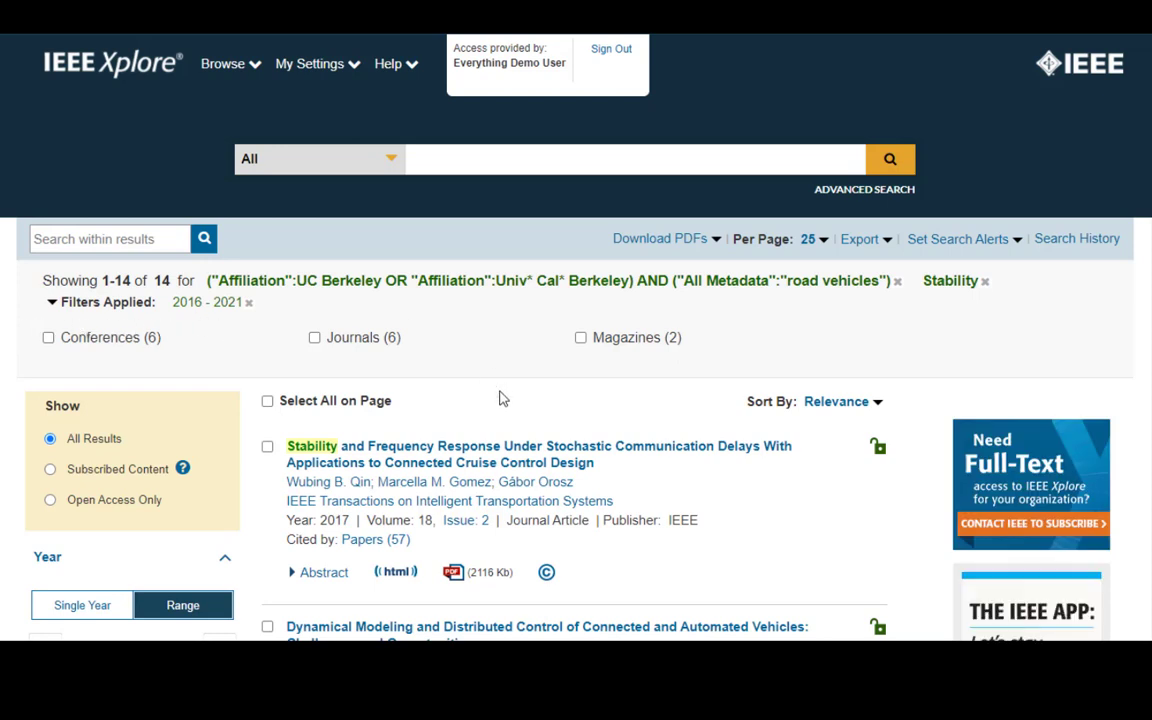
mouse_move(858, 526)
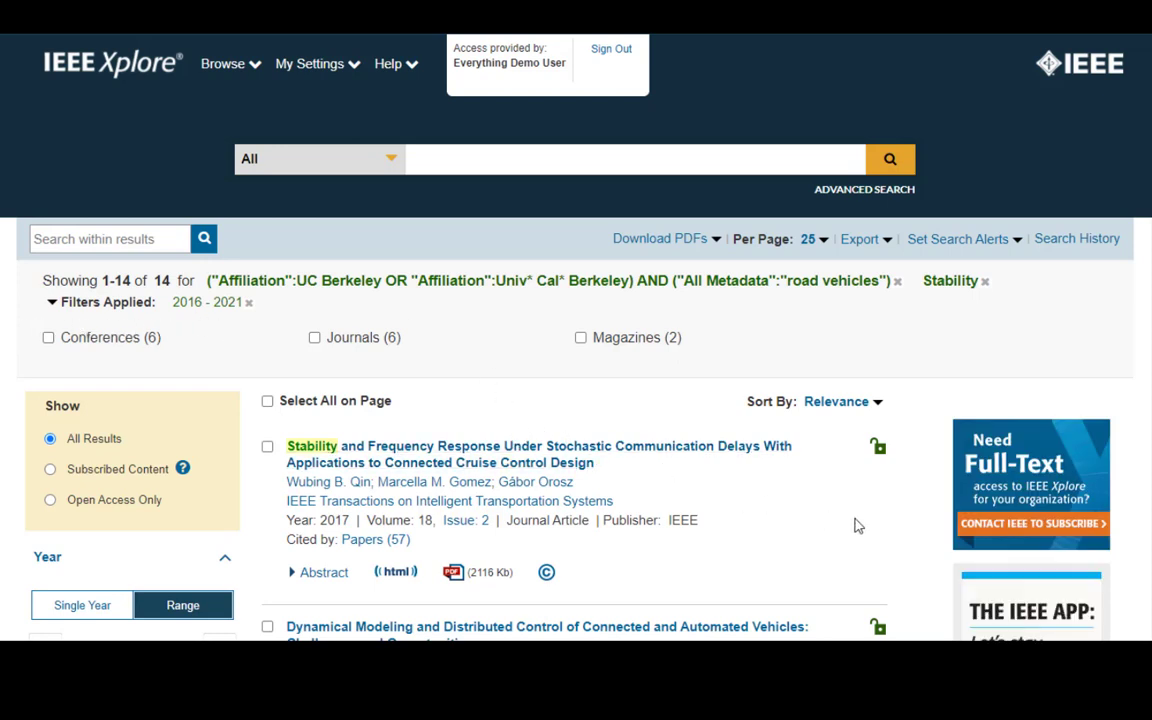
- Open 'Stabilizing Traffic with Autonomous Vehicles' (ICRA 2018) from the results list
scroll("down", 3)
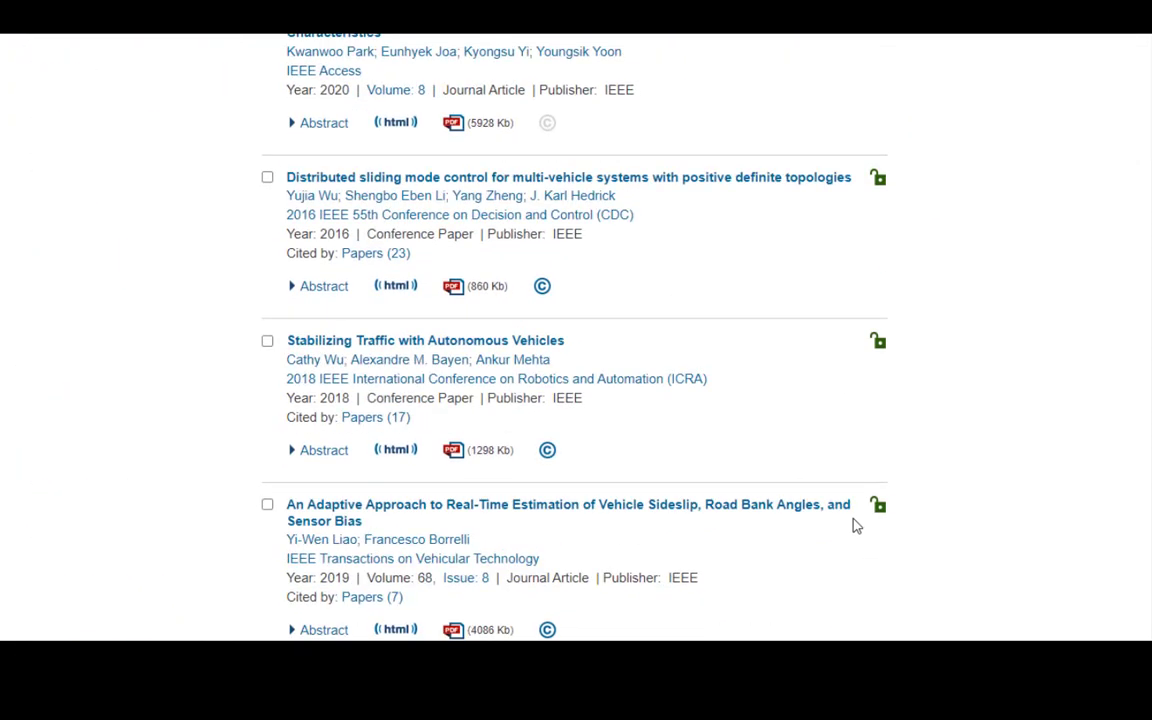
mouse_move(818, 498)
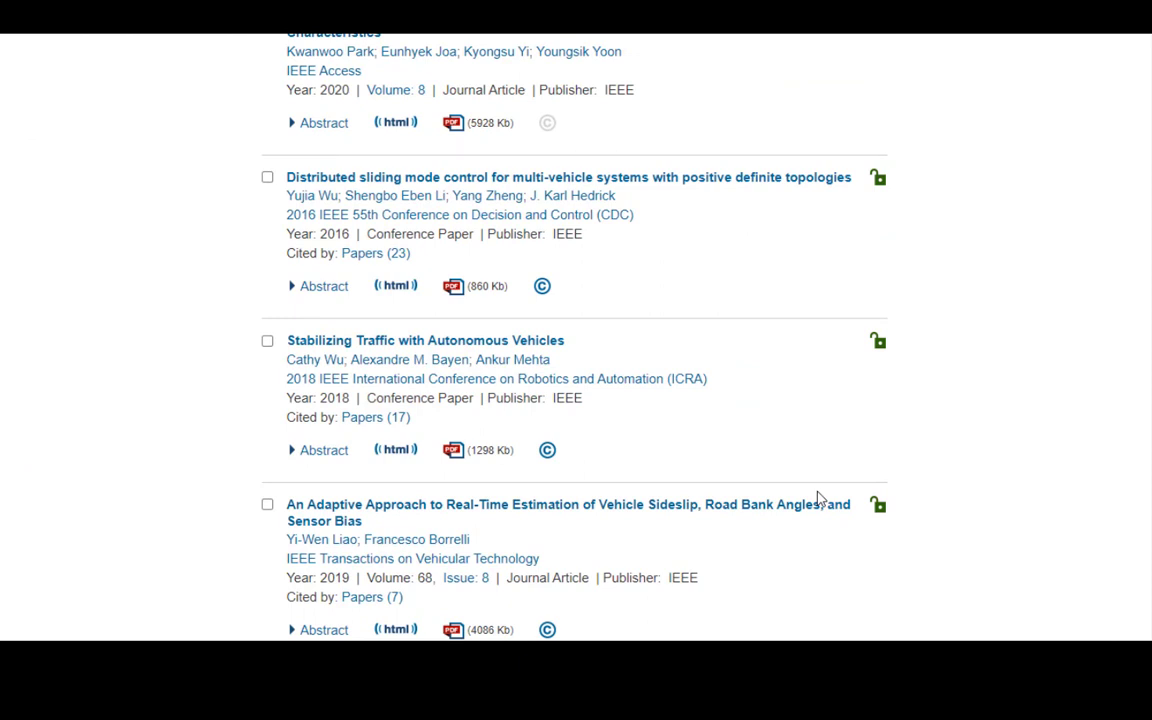
mouse_move(476, 428)
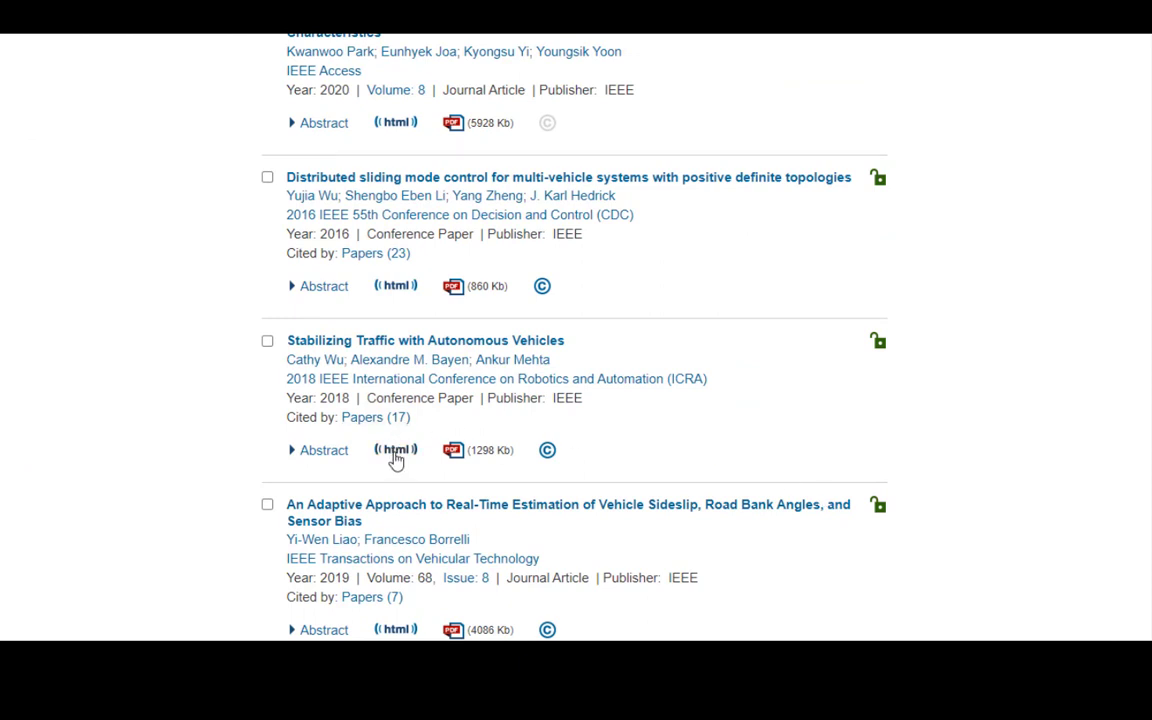
left_click(424, 340)
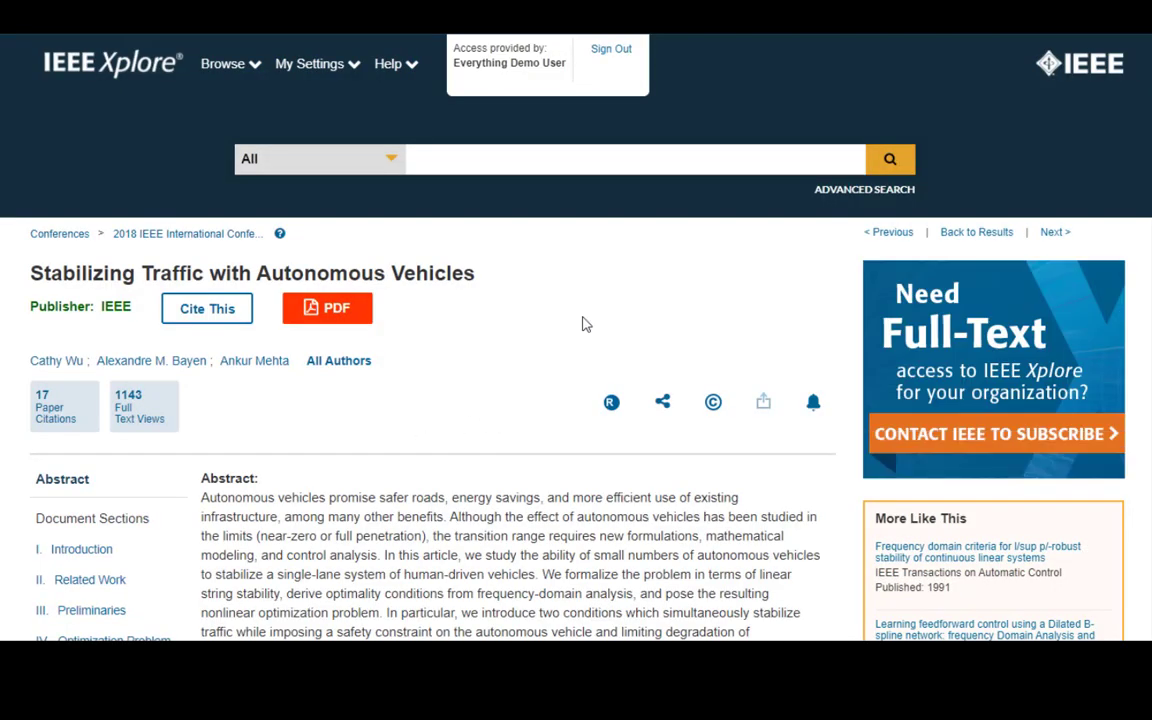
mouse_move(348, 356)
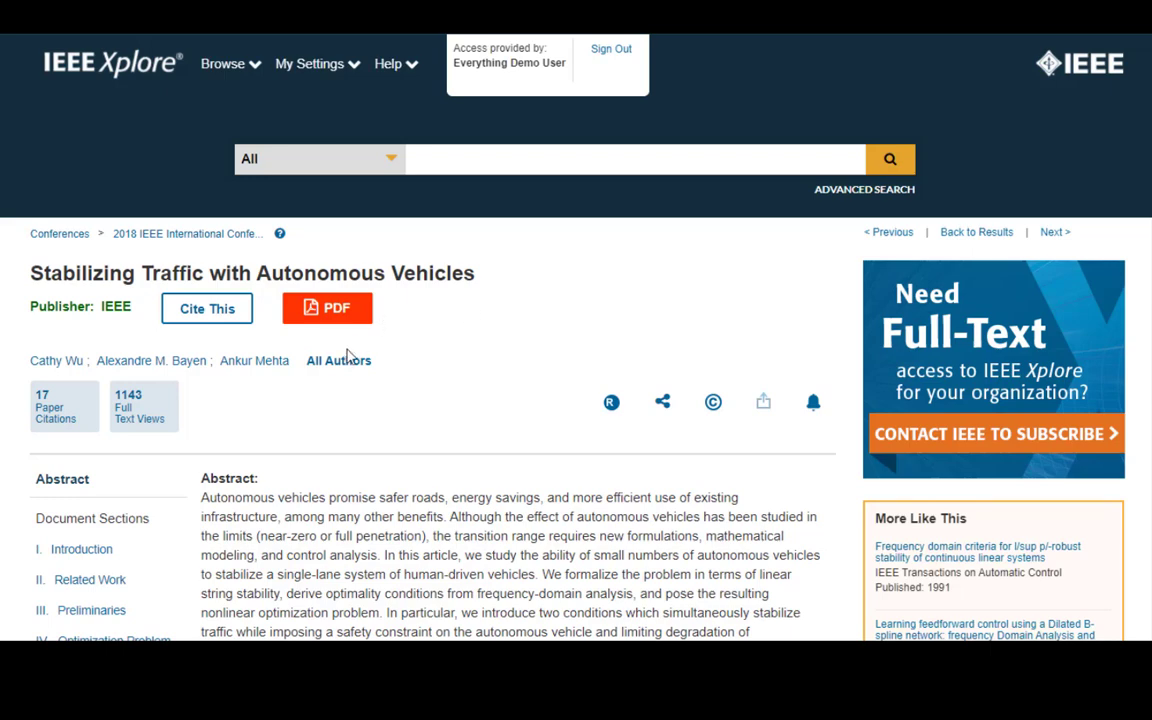
- Reveal the paper's three authors with their UC Berkeley and UCLA affiliations
scroll("down", 3)
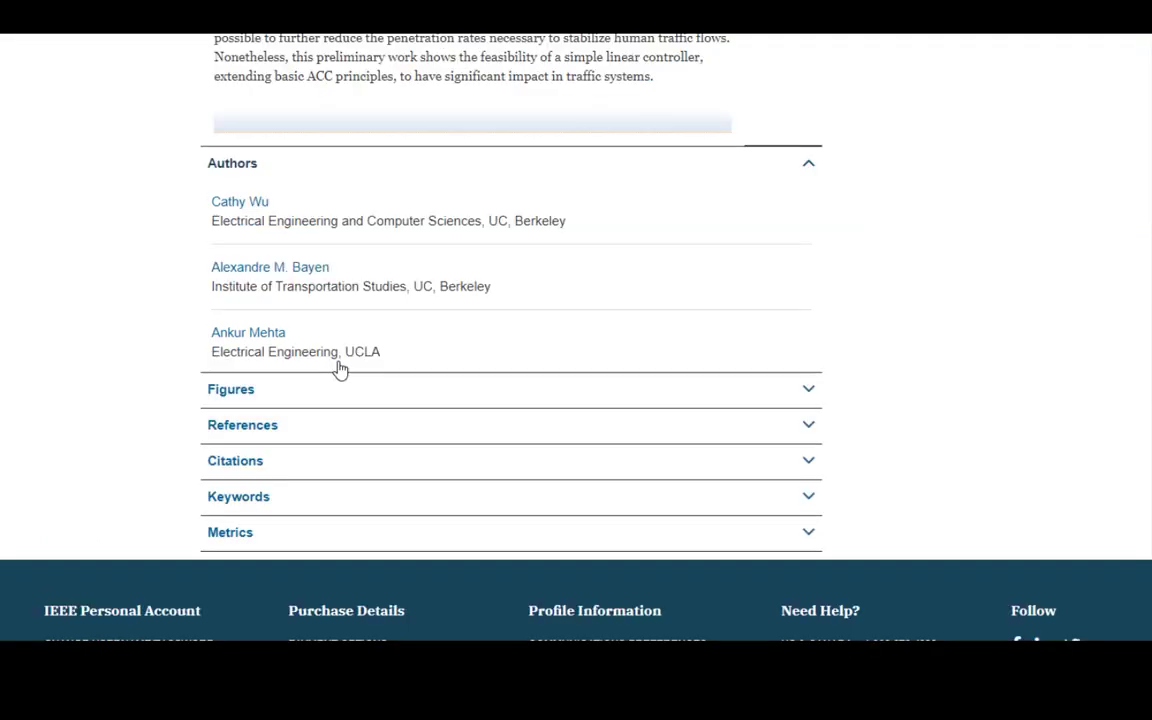
- Open Cathy Wu's author profile and view her biography and nine publications
left_click(240, 200)
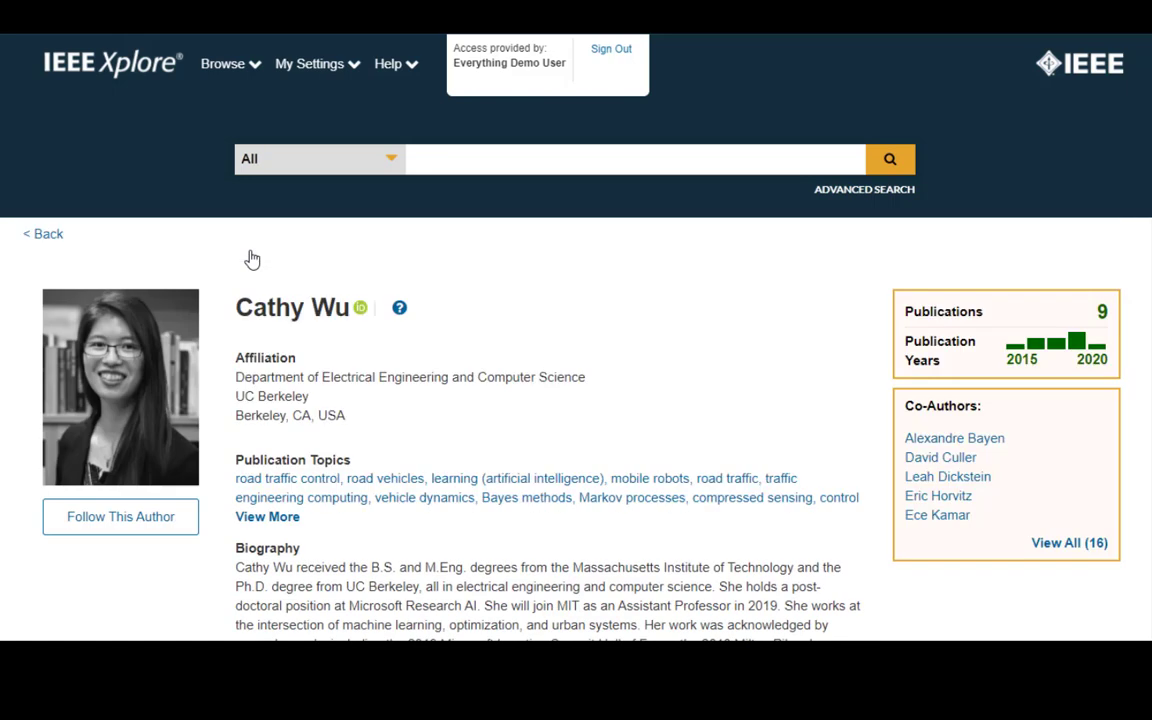
scroll("down", 3)
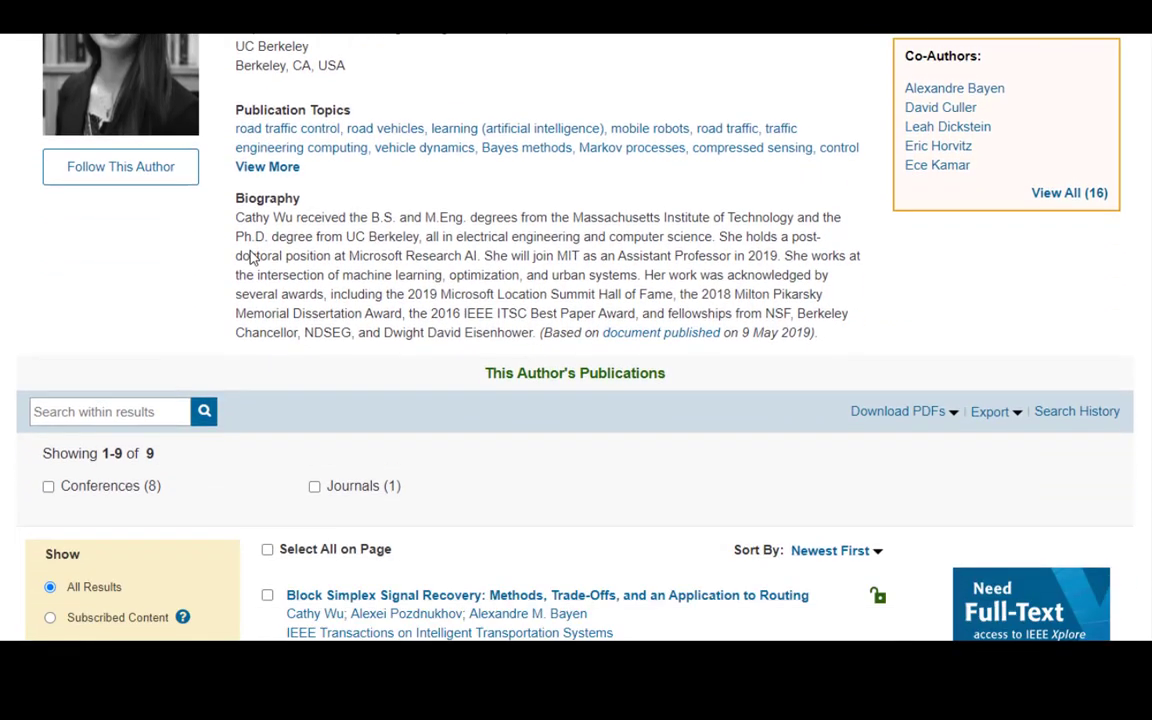
scroll("down", 3)
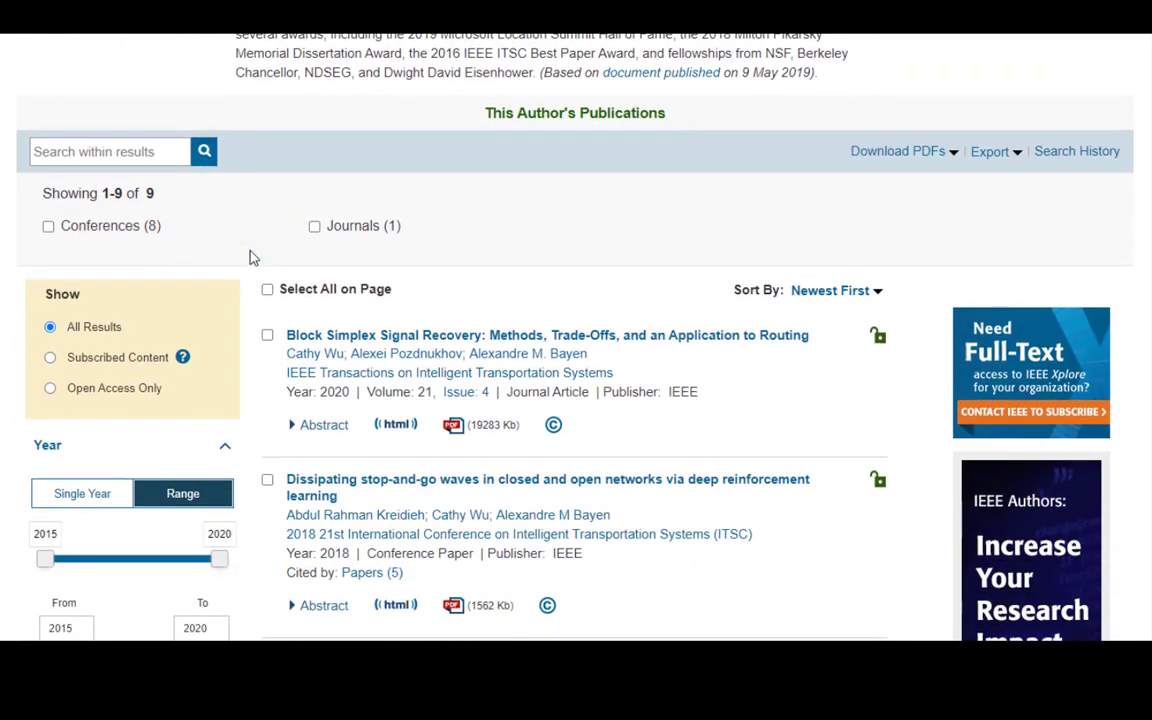